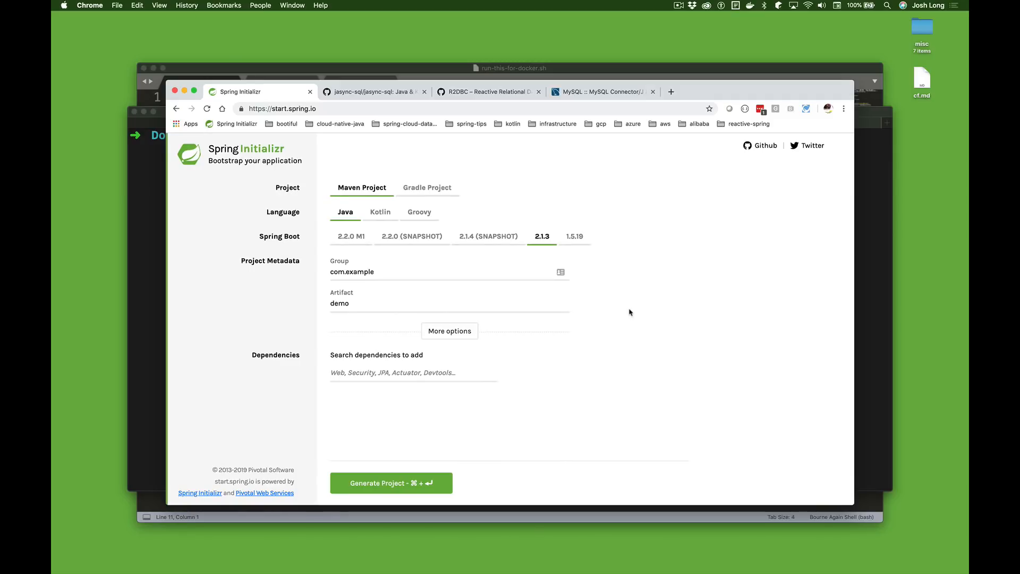
{"action": "mouse_move", "coordinate": [400, 103]}
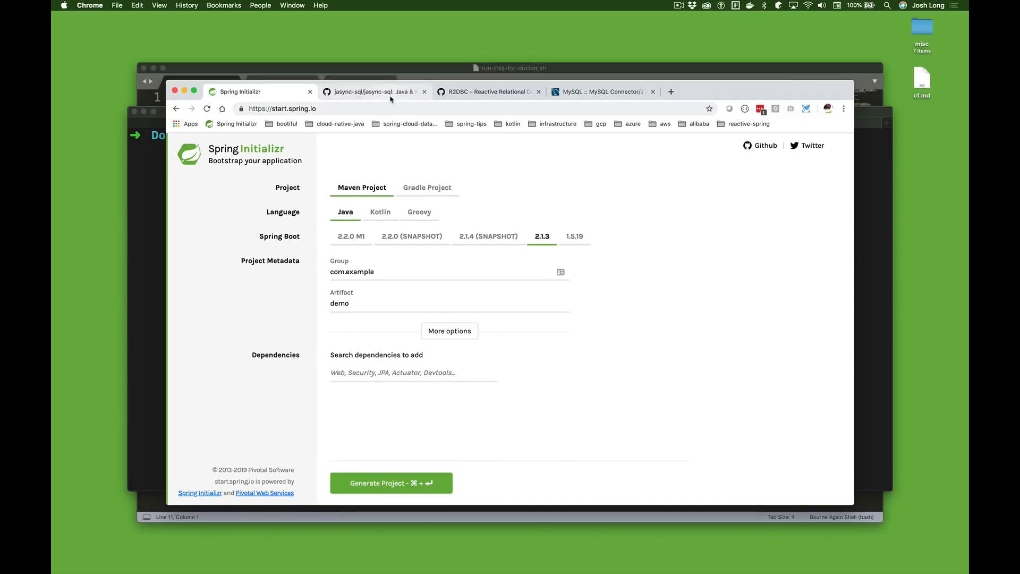
{"action": "mouse_move", "coordinate": [374, 91]}
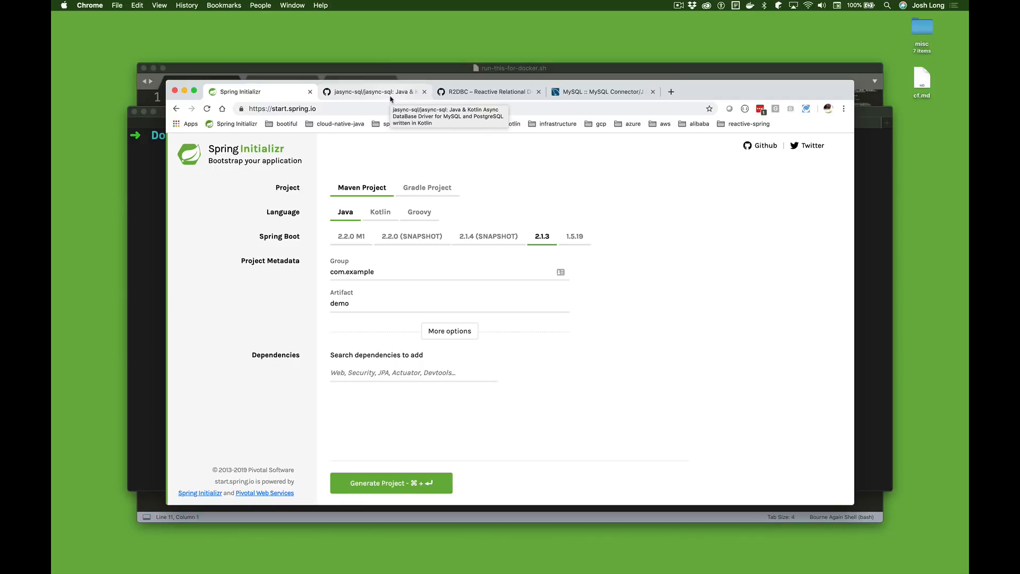
Show the github.com/r2dbc organisation page with its pinned repositories
{"action": "left_click", "coordinate": [487, 91]}
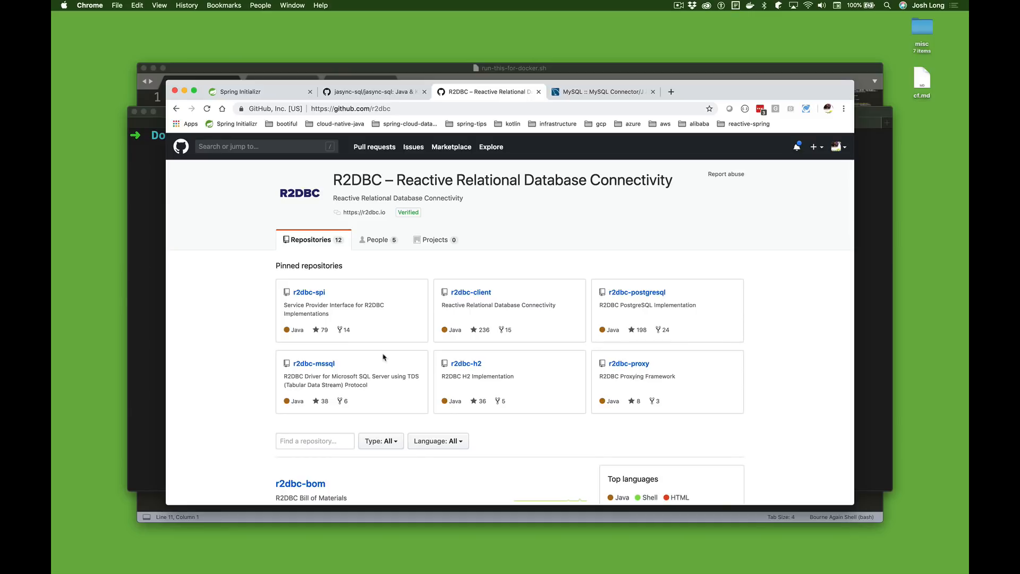
{"action": "mouse_move", "coordinate": [443, 353]}
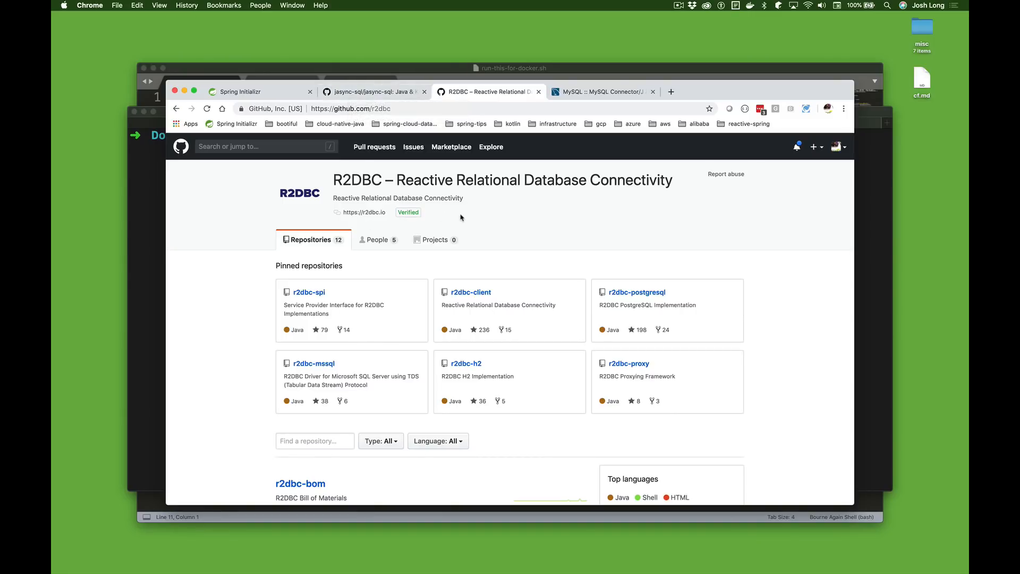
{"action": "mouse_move", "coordinate": [375, 77]}
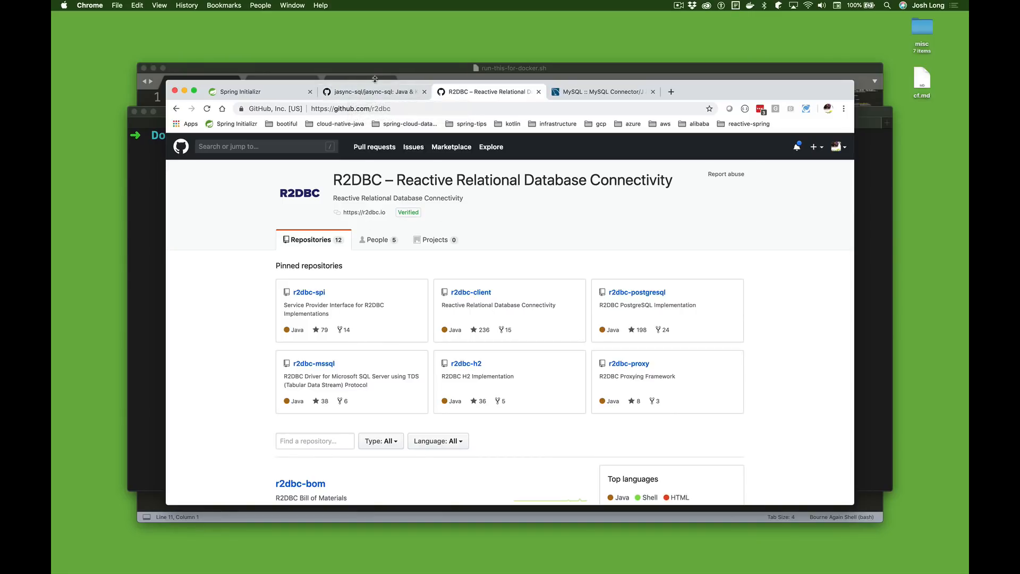
Browse the jasync-sql repository files and README, then return to the Spring Initializr form
{"action": "left_click", "coordinate": [371, 91]}
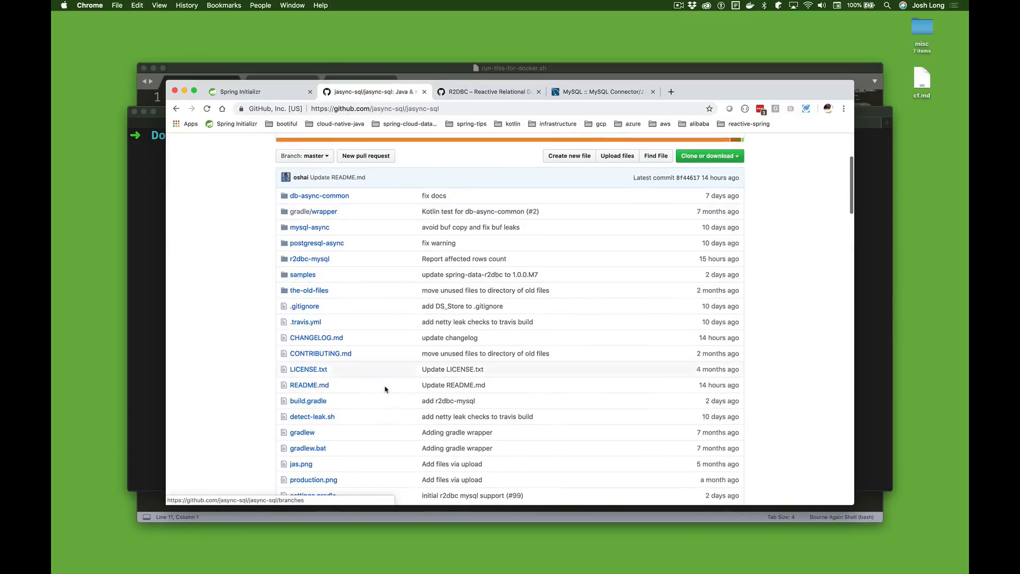
{"action": "scroll", "scroll_direction": "down", "scroll_amount": 3}
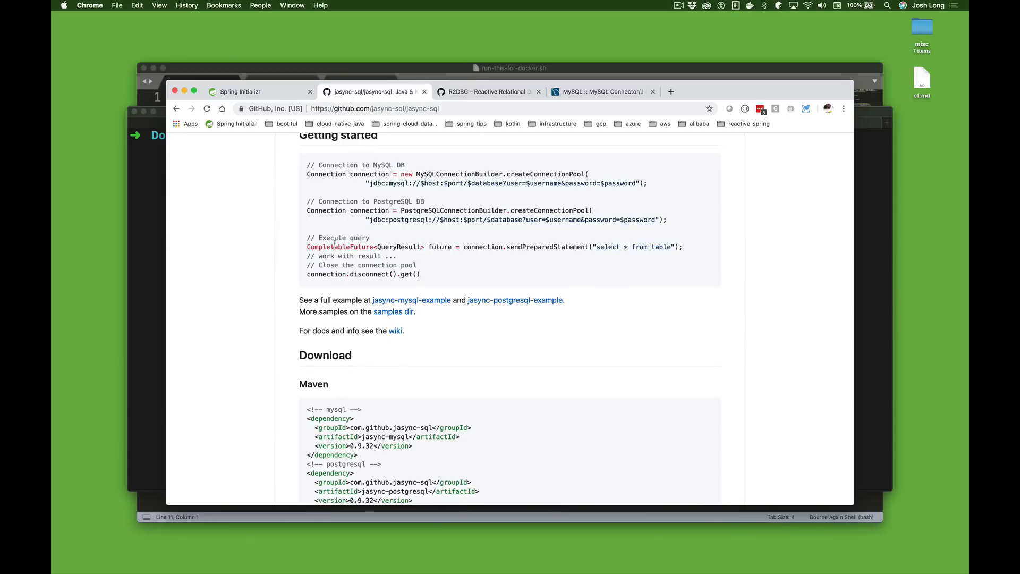
{"action": "double_click", "coordinate": [340, 246]}
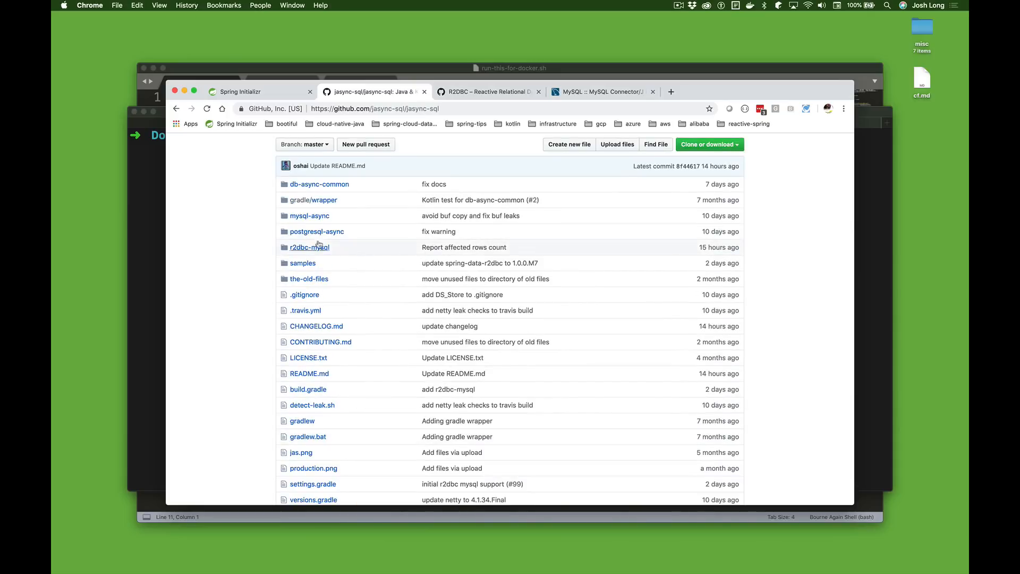
{"action": "mouse_move", "coordinate": [318, 248]}
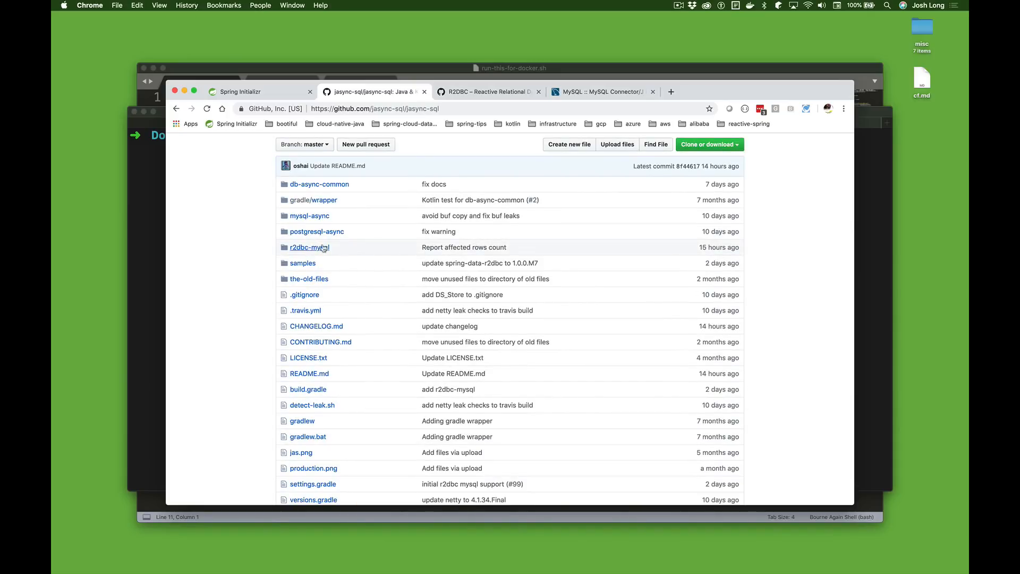
{"action": "mouse_move", "coordinate": [309, 248]}
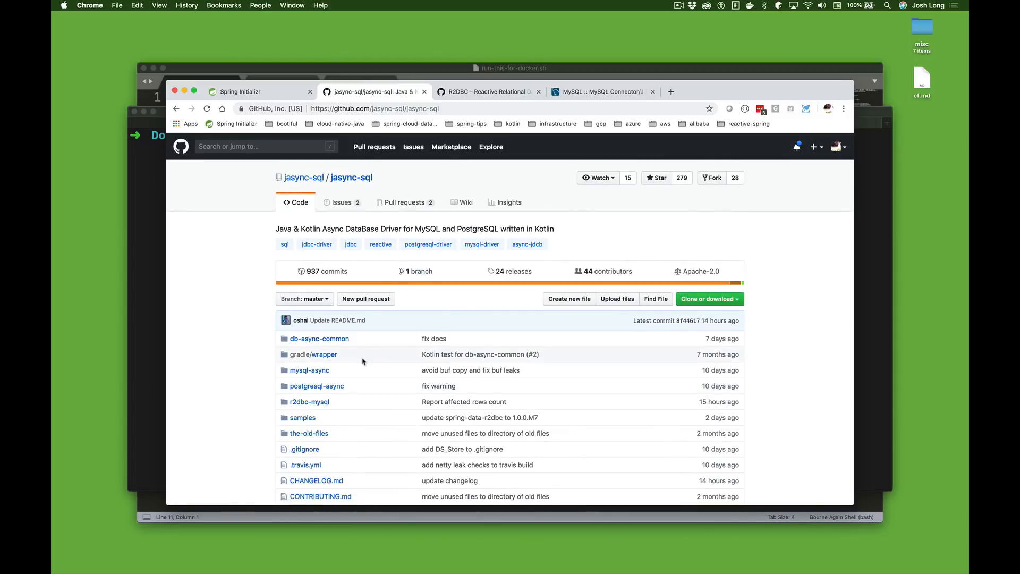
{"action": "left_click", "coordinate": [241, 92]}
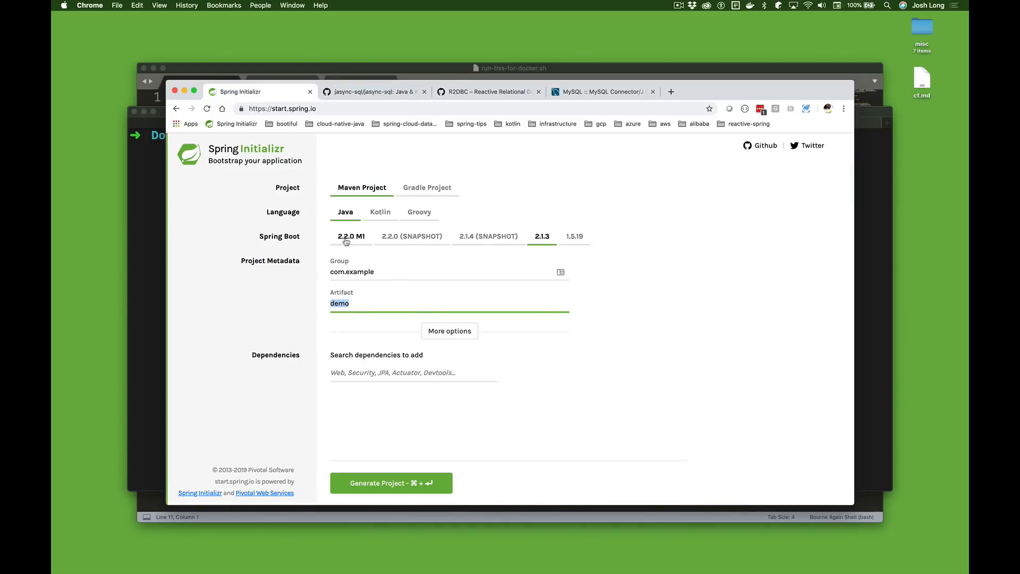
Choose Spring Boot 2.2.0 M1 and name the artifact reactive-mysql-with-jasync-and-r2dbc
{"action": "left_click", "coordinate": [351, 236]}
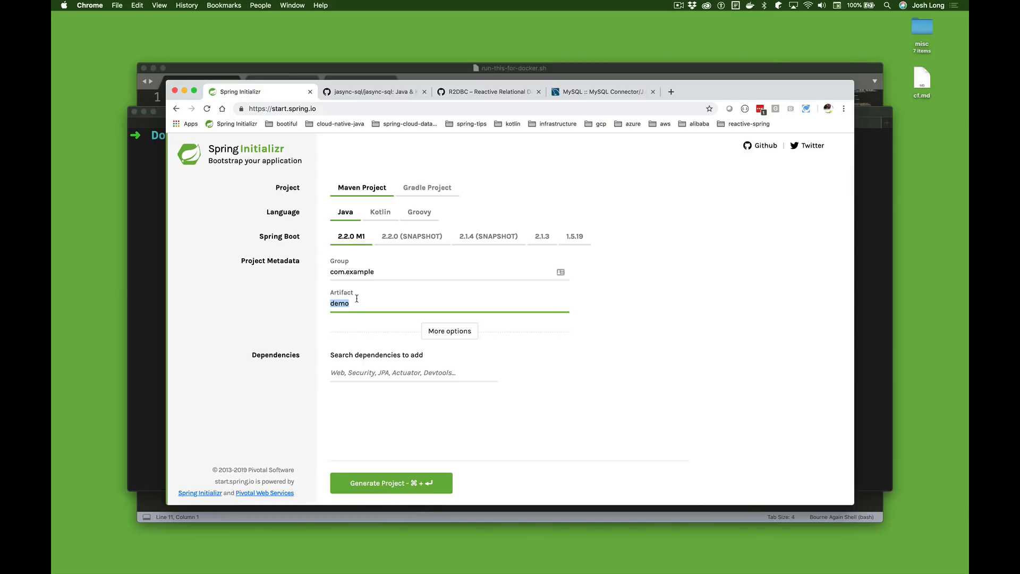
{"action": "type", "text": "reactive-mysql-wi"}
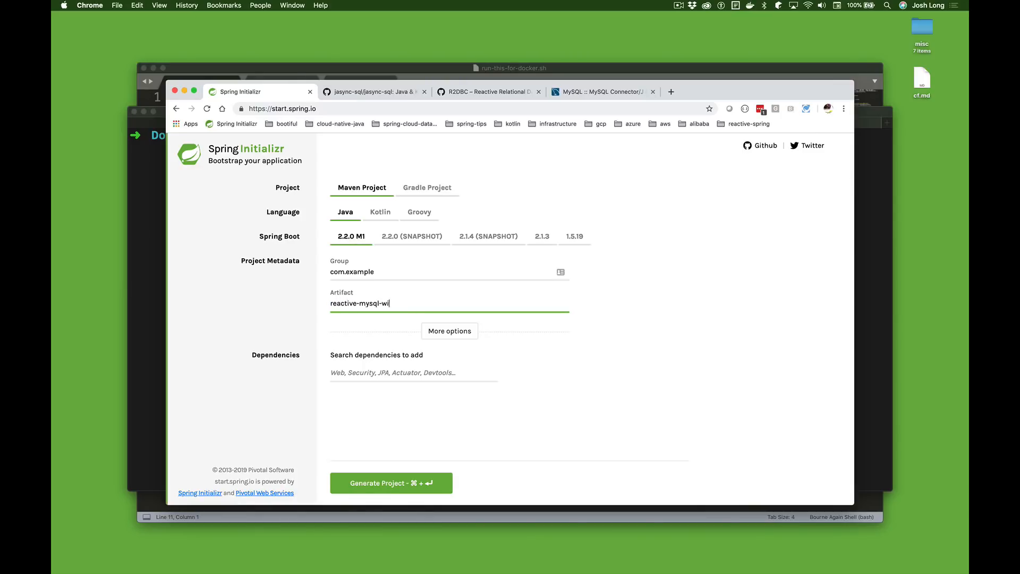
{"action": "type", "text": "th-jasyn"}
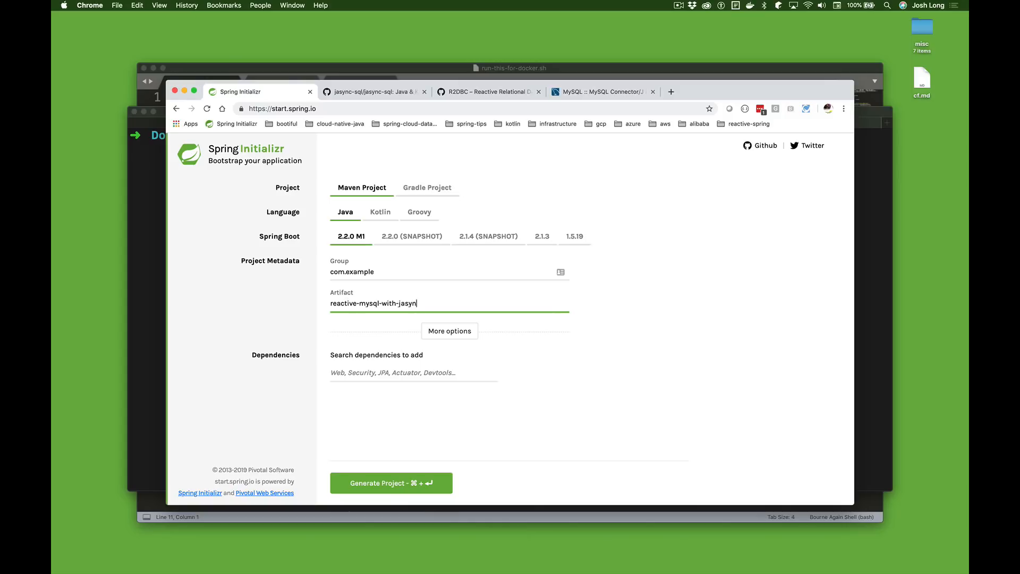
{"action": "type", "text": "c-and-r2d"}
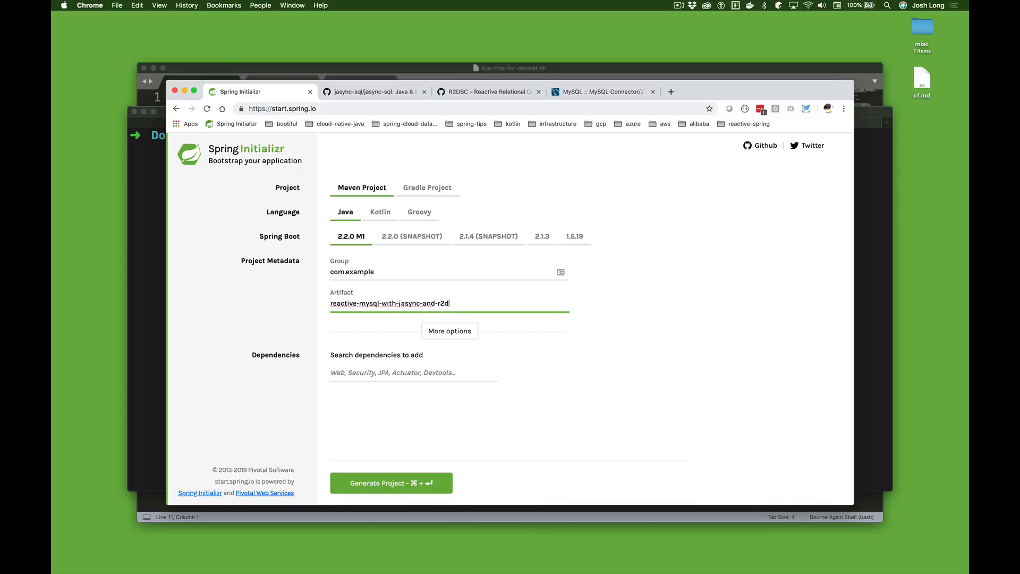
Add the Reactive Web and Lombok dependencies
{"action": "type", "text": "rea"}
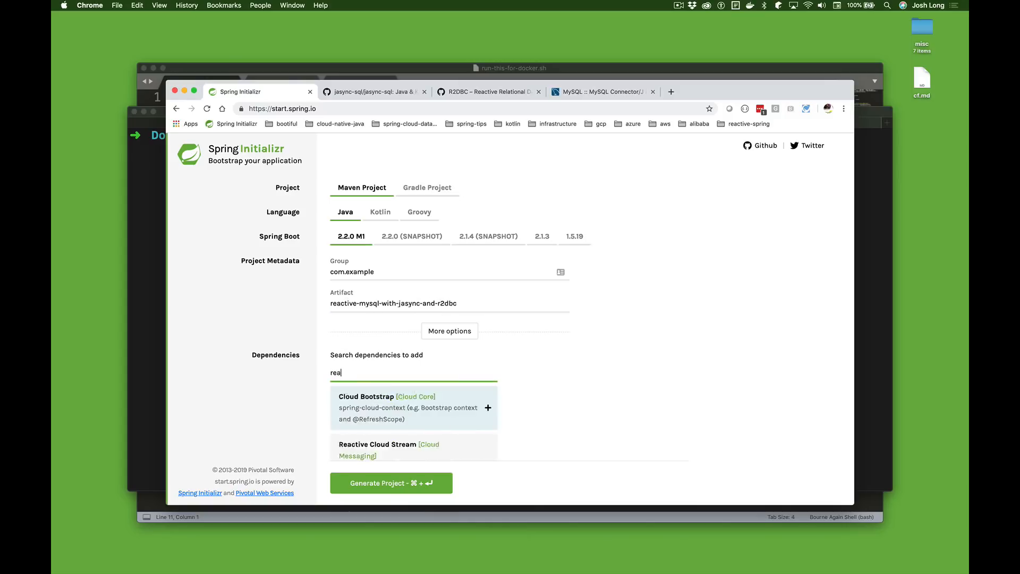
{"action": "scroll", "scroll_direction": "down", "scroll_amount": 3}
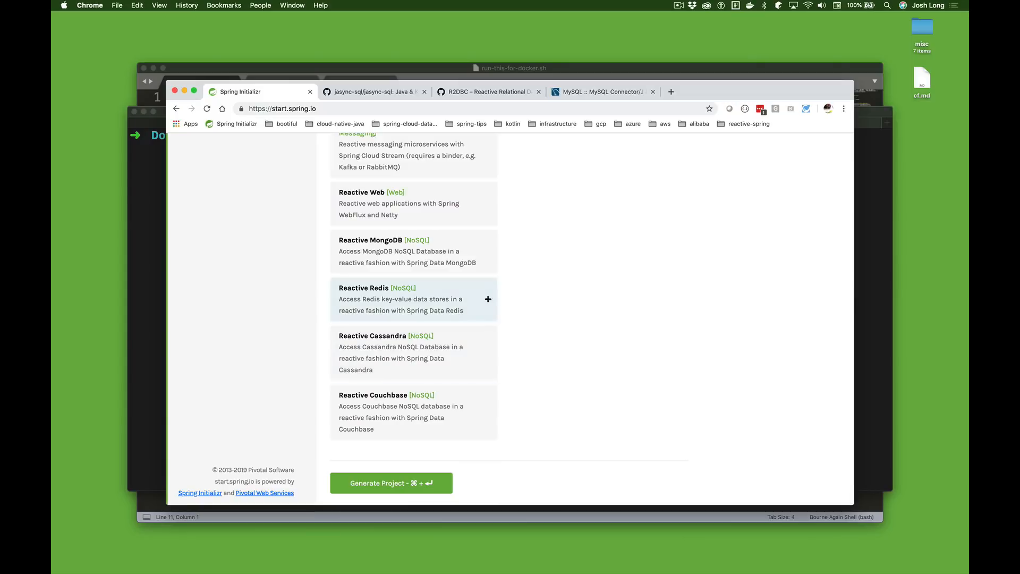
{"action": "type", "text": "lo"}
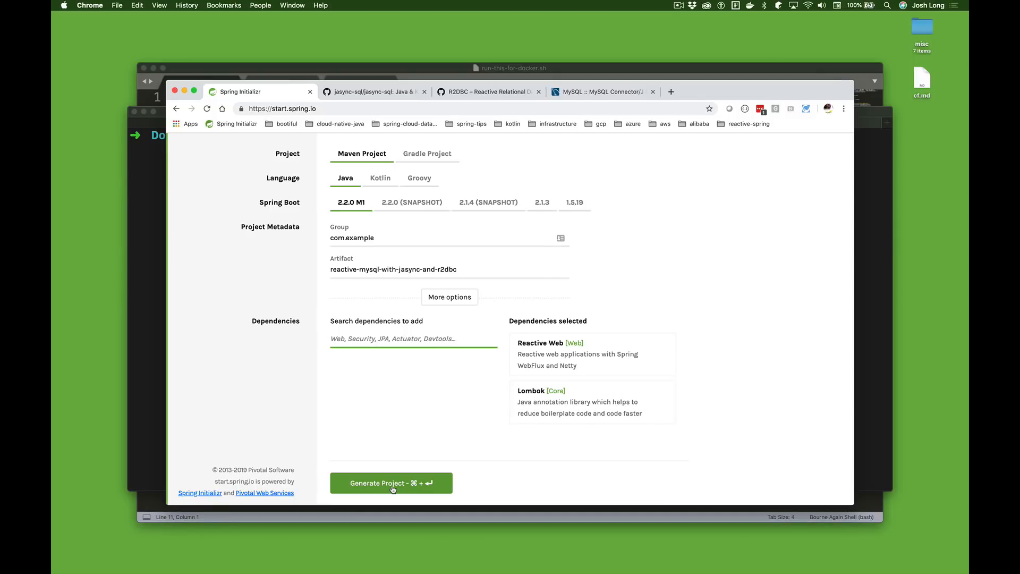
Generate the project, unzip it in Downloads and open it in IntelliJ IDEA
{"action": "left_click", "coordinate": [391, 482]}
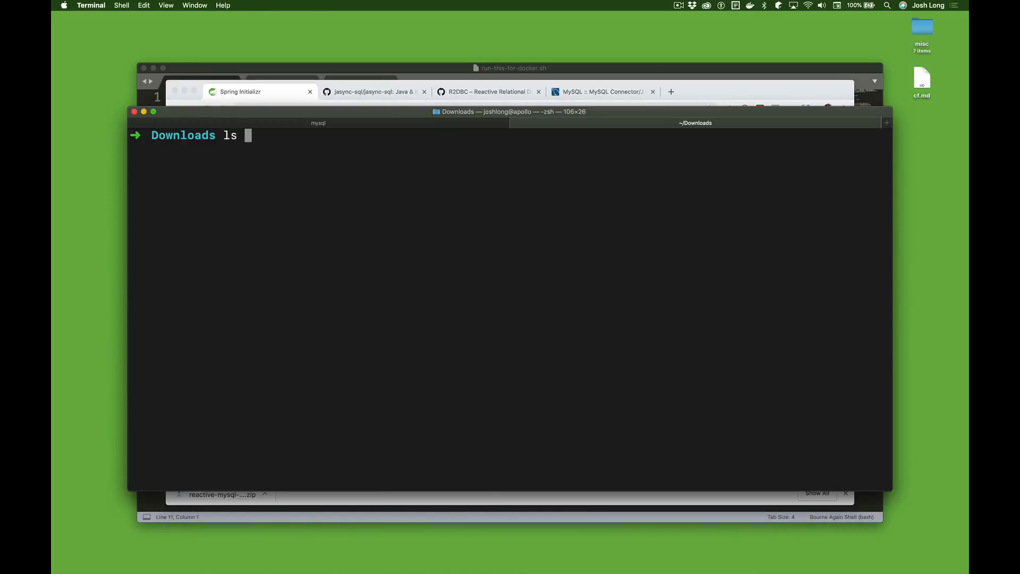
{"action": "type", "text": "ia"}
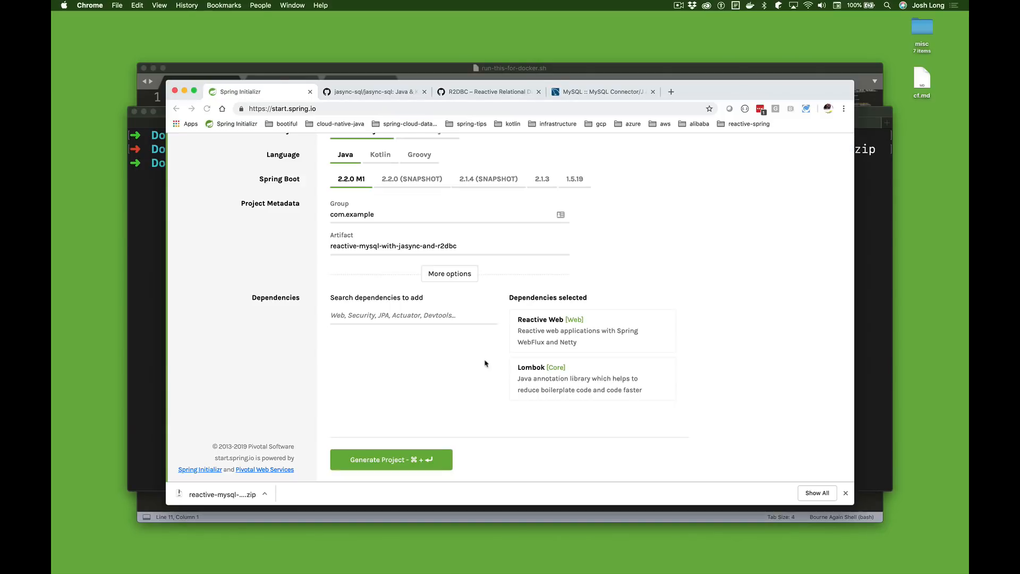
{"action": "left_click", "coordinate": [392, 459]}
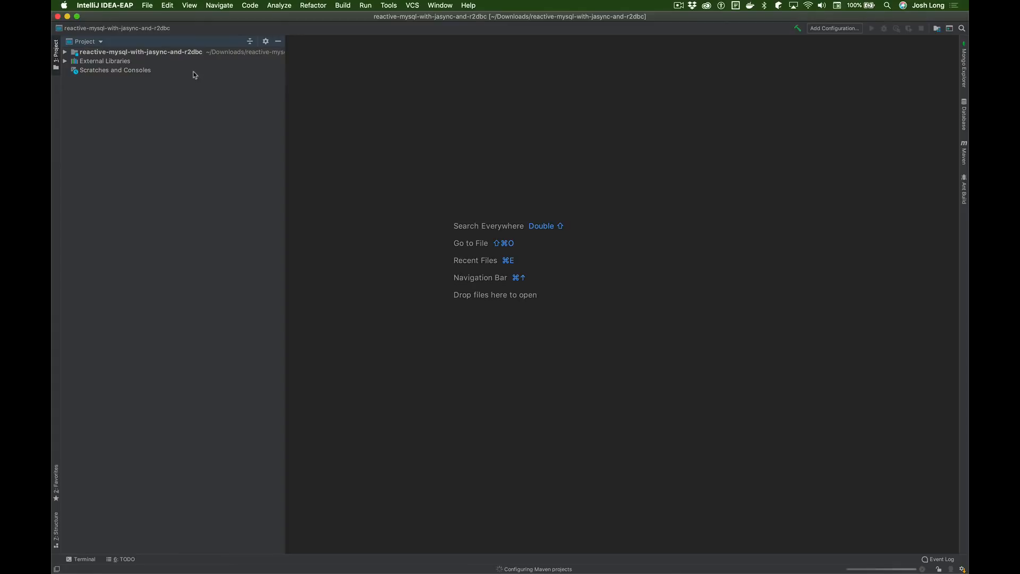
Expand src/main/java and open the ReactiveMysqlWithJasyncAndR2dbcApplication class
{"action": "left_click", "coordinate": [64, 52]}
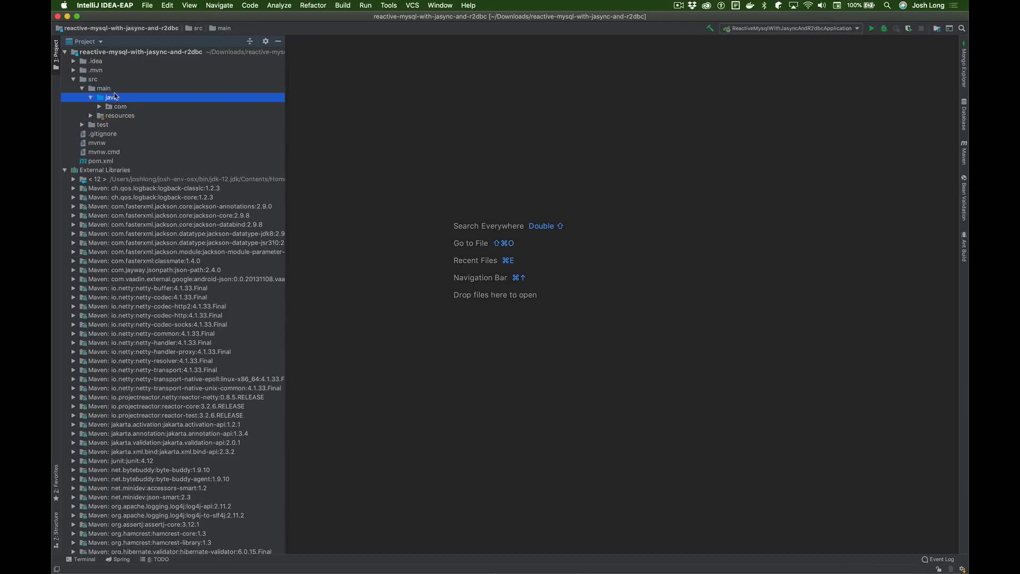
{"action": "left_click", "coordinate": [100, 106]}
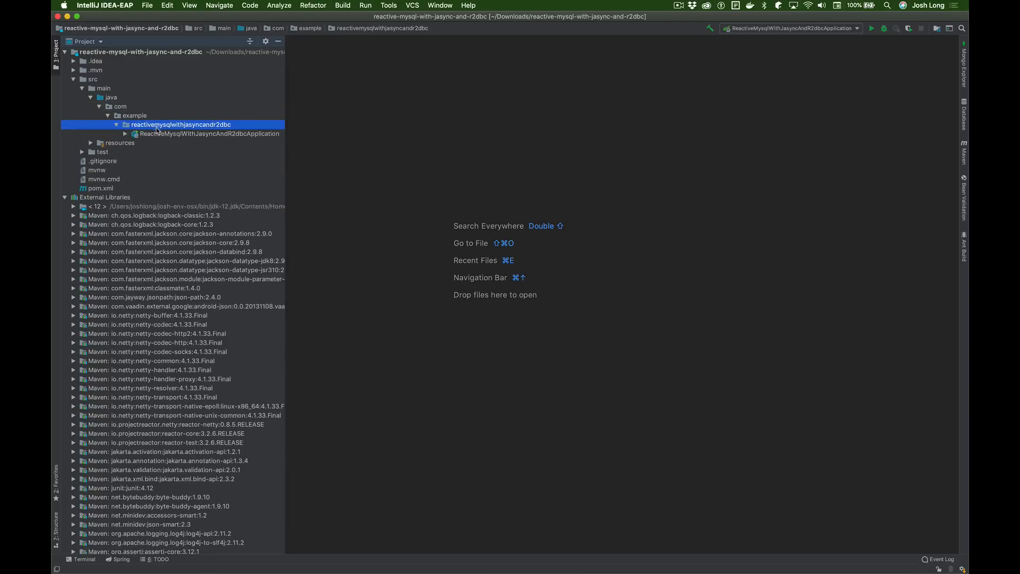
{"action": "double_click", "coordinate": [209, 134]}
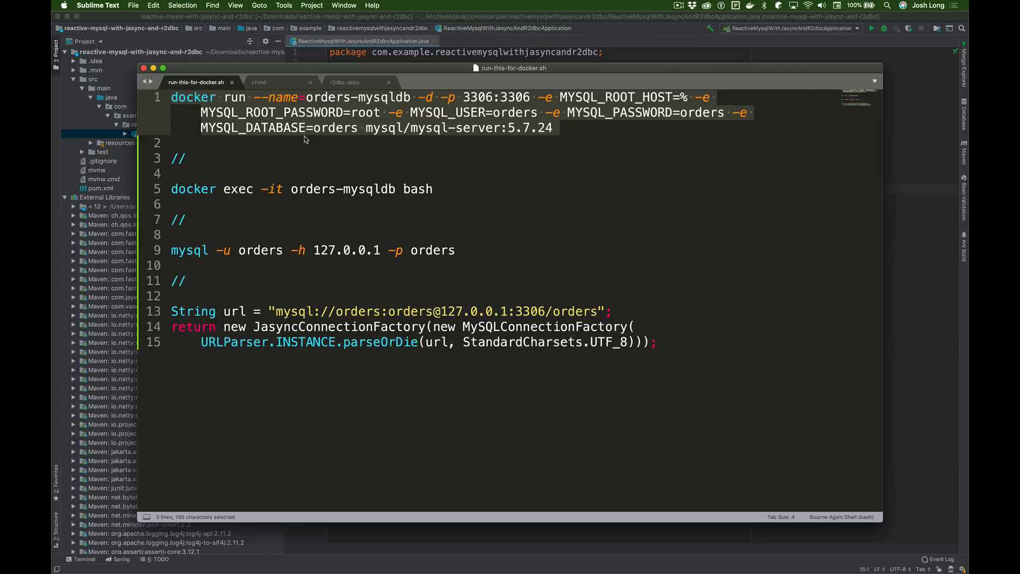
Review the MYSQL_ROOT_HOST, MYSQL_USER and mysql/mysql-server image settings in the docker run command
{"action": "left_click", "coordinate": [312, 112]}
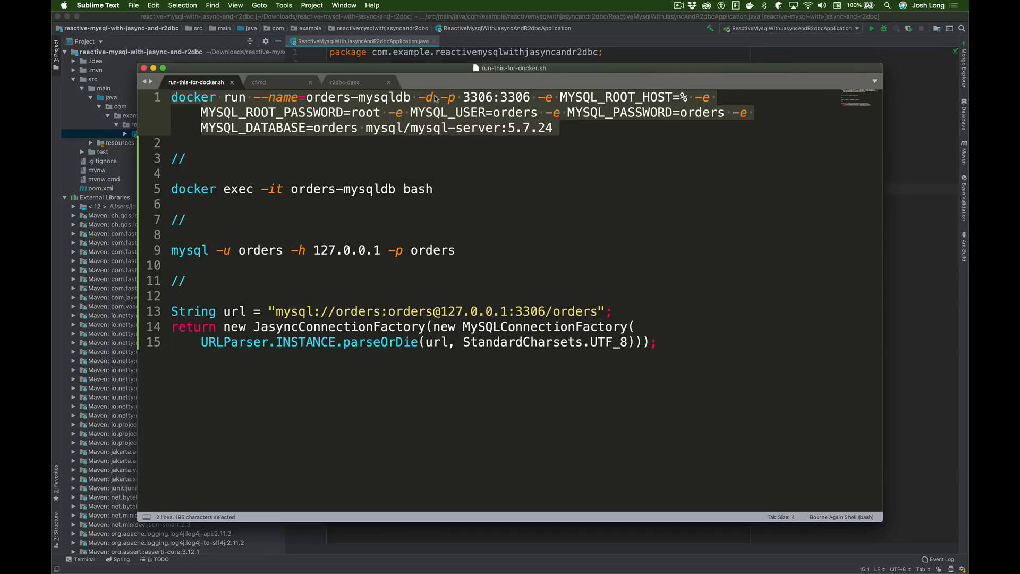
{"action": "mouse_move", "coordinate": [320, 87]}
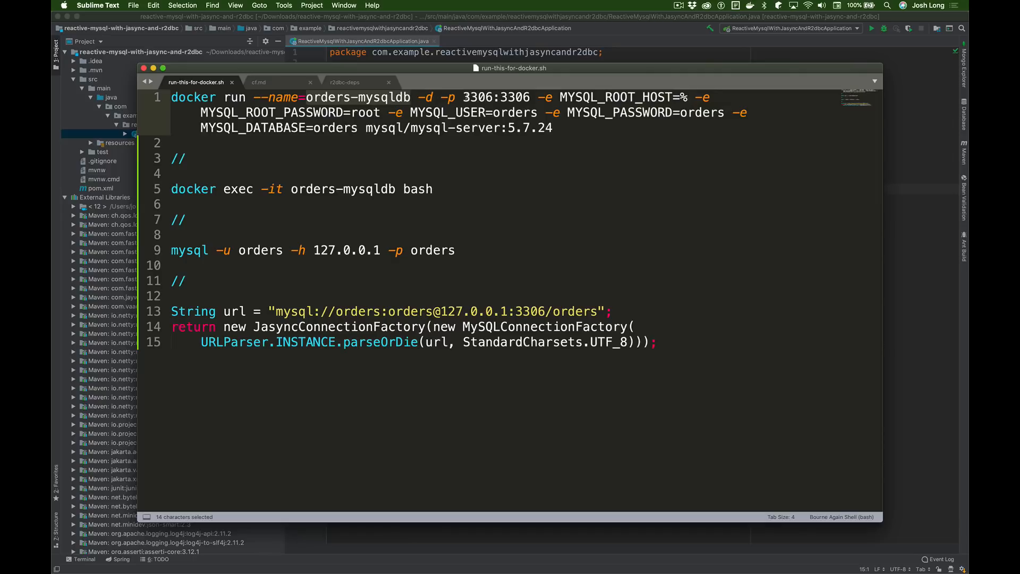
{"action": "double_click", "coordinate": [517, 97]}
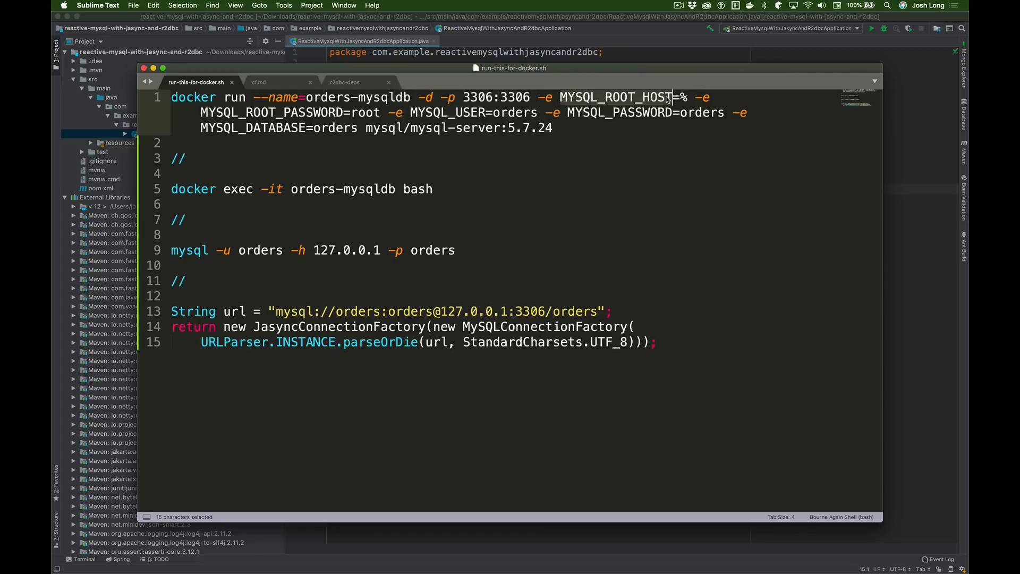
{"action": "left_click", "coordinate": [684, 97]}
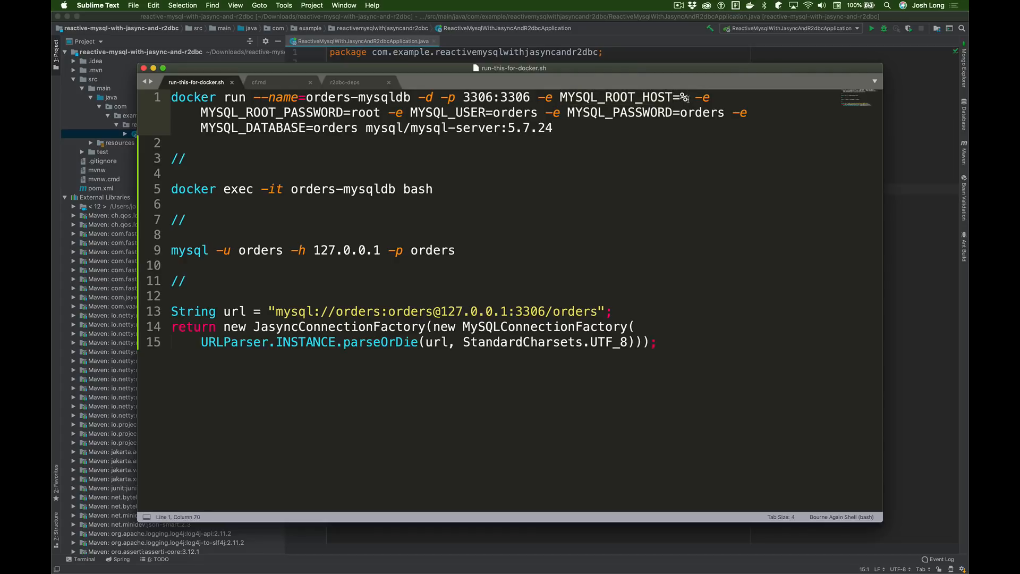
{"action": "double_click", "coordinate": [273, 112]}
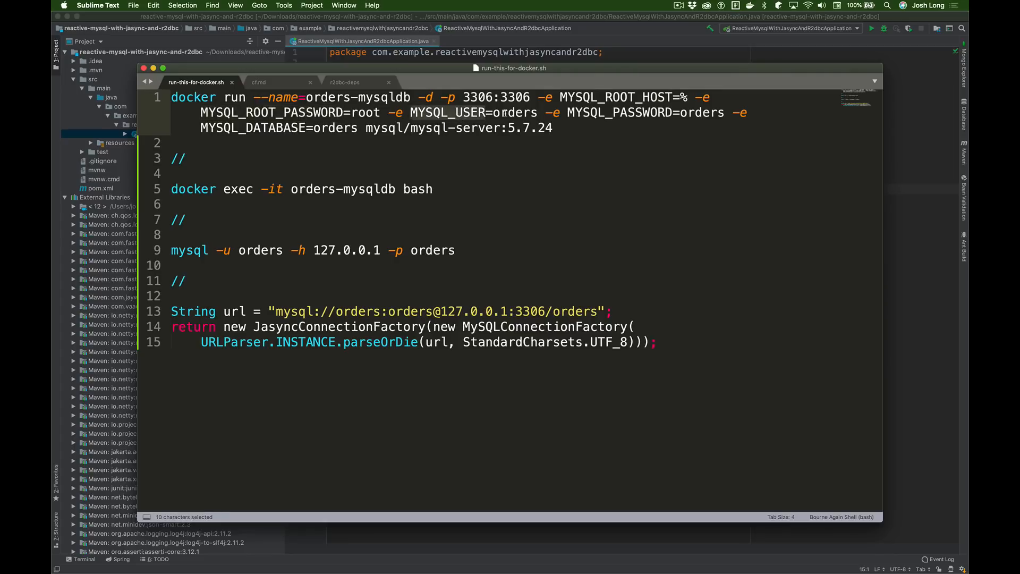
{"action": "double_click", "coordinate": [620, 113]}
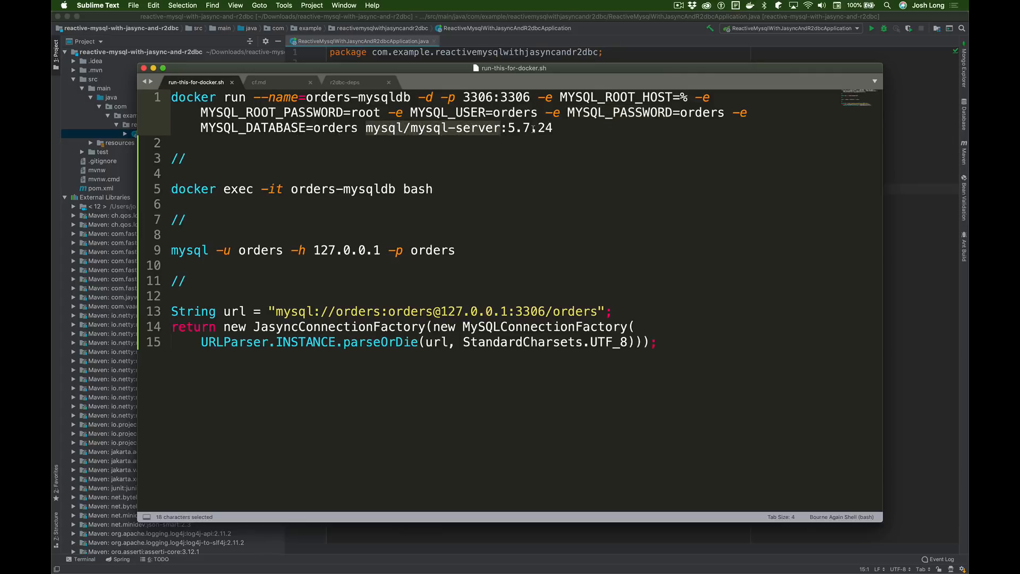
Select the docker exec command for the orders-mysqldb container and copy it to Terminal
{"action": "left_click", "coordinate": [529, 128]}
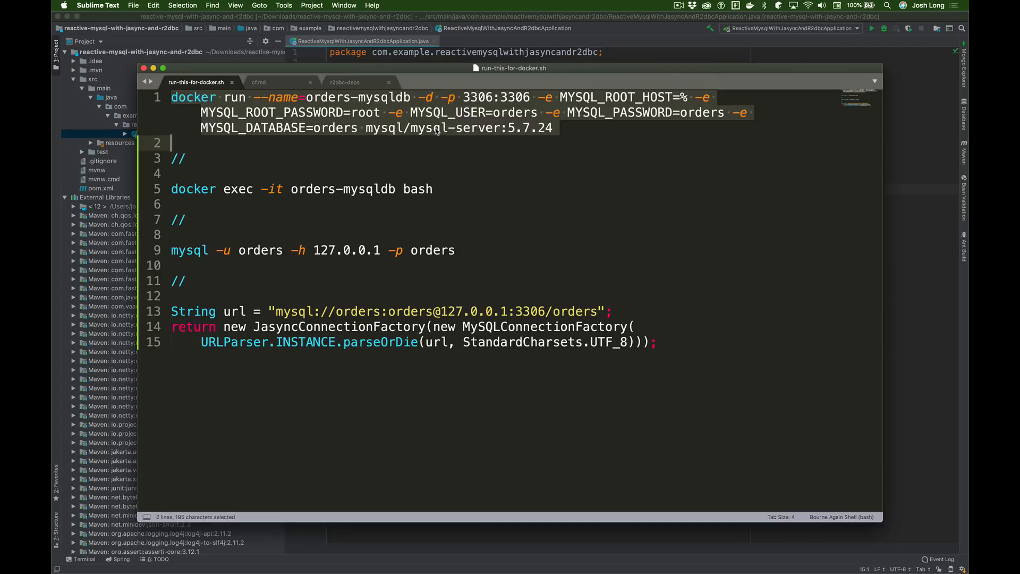
{"action": "left_click", "coordinate": [423, 129]}
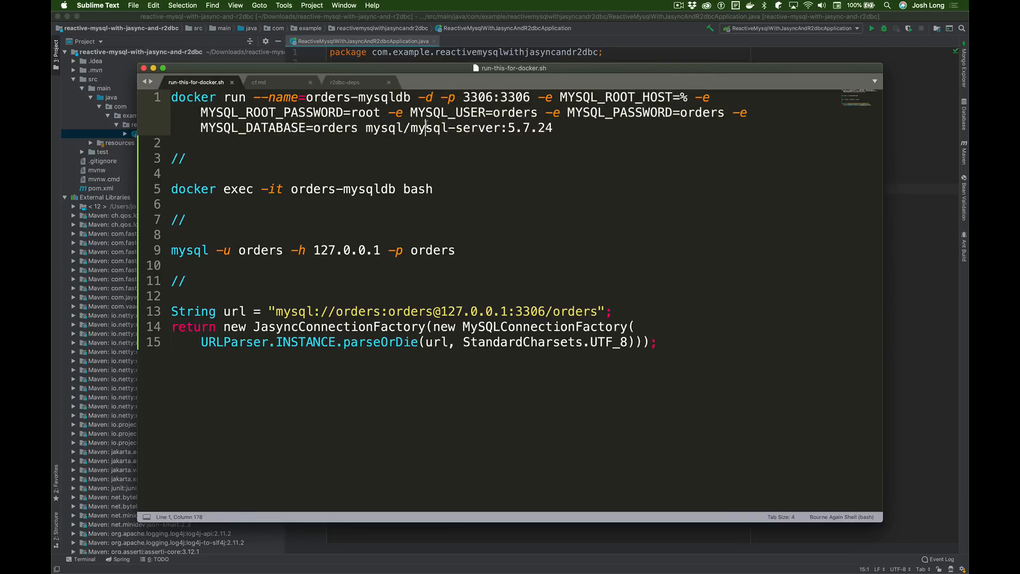
{"action": "left_click", "coordinate": [576, 128]}
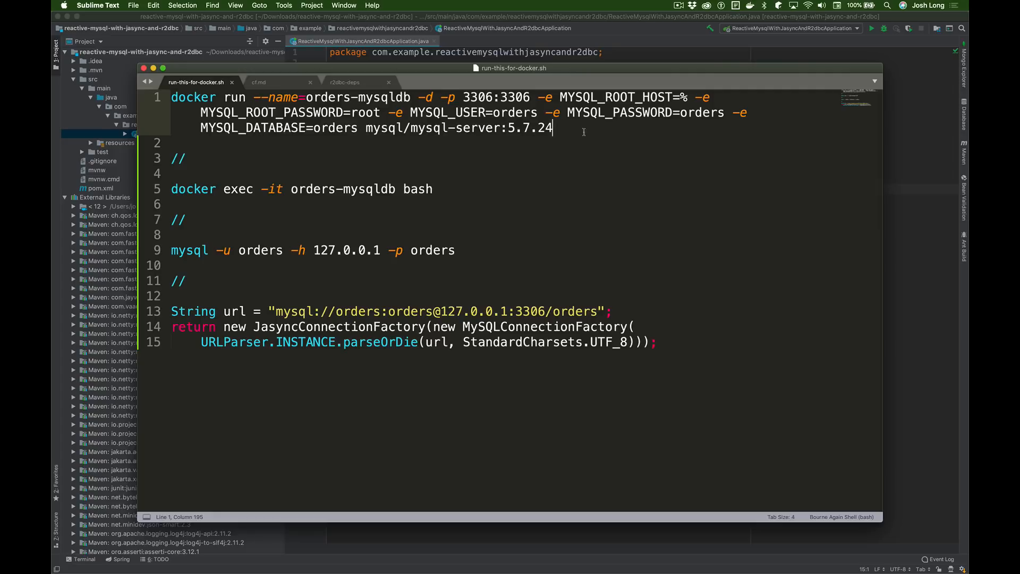
{"action": "key", "text": "cmd+tab"}
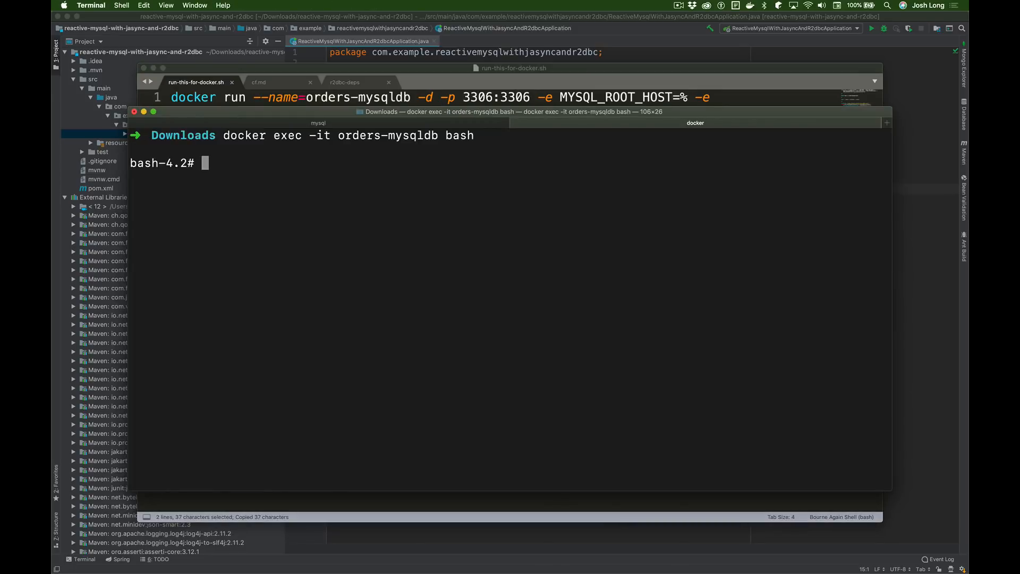
Connect to MySQL as the orders user with mysql -u orders -h 127.0.0.1 -p orders
{"action": "type", "text": "mysql -"}
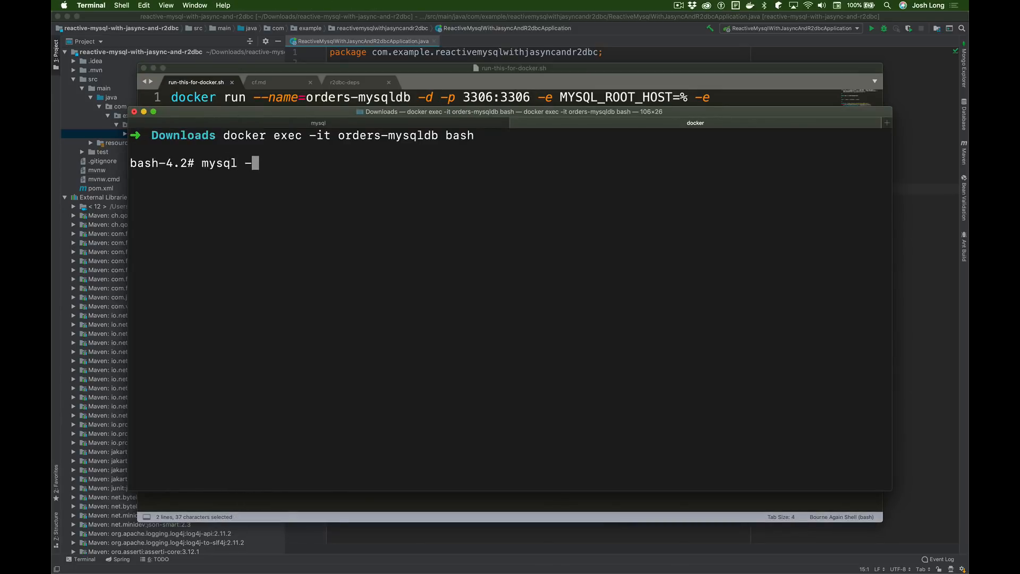
{"action": "type", "text": "u orders orders"}
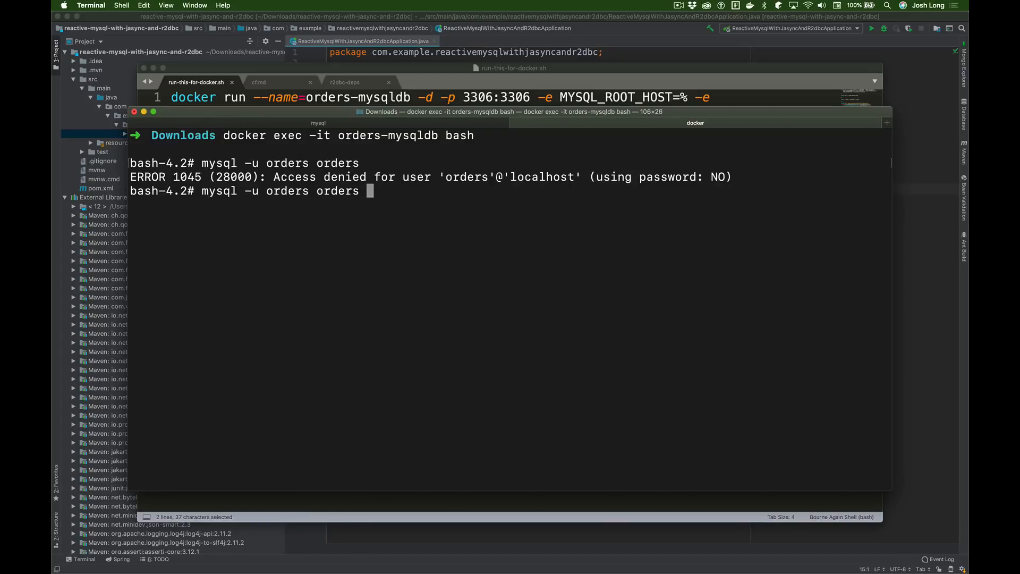
{"action": "type", "text": "-h 127."}
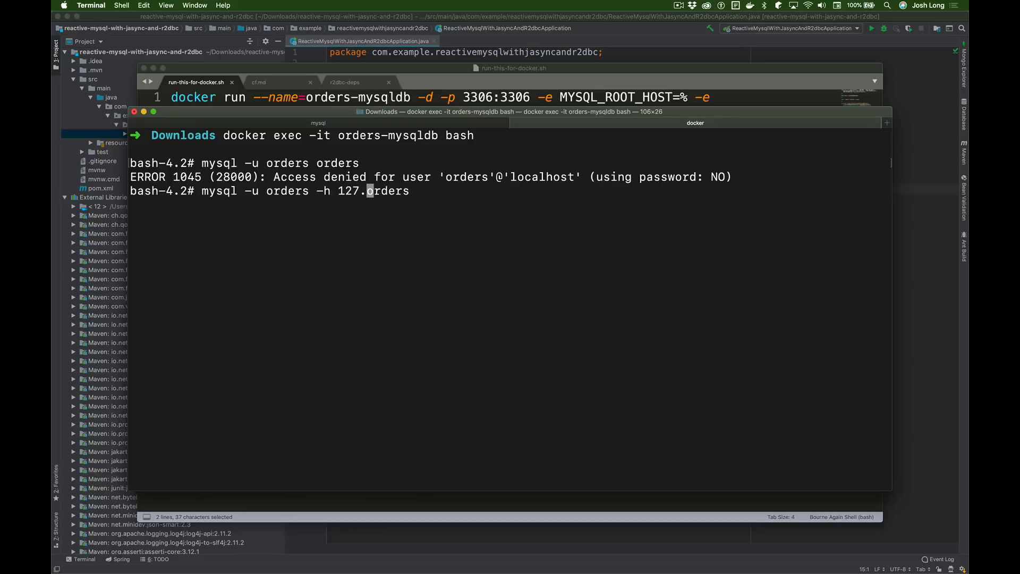
{"action": "type", "text": "0.0.1"}
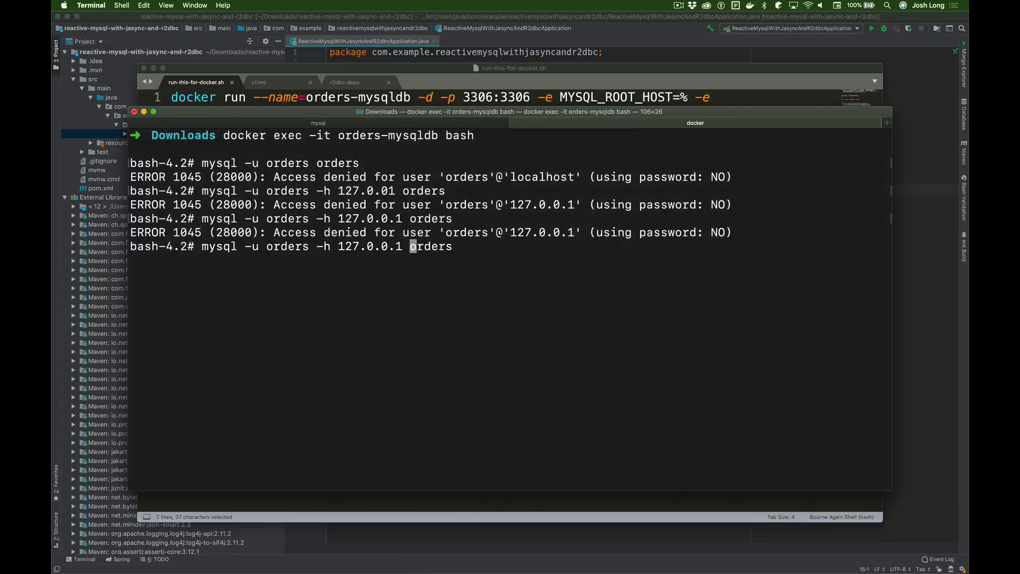
{"action": "key", "text": "enter"}
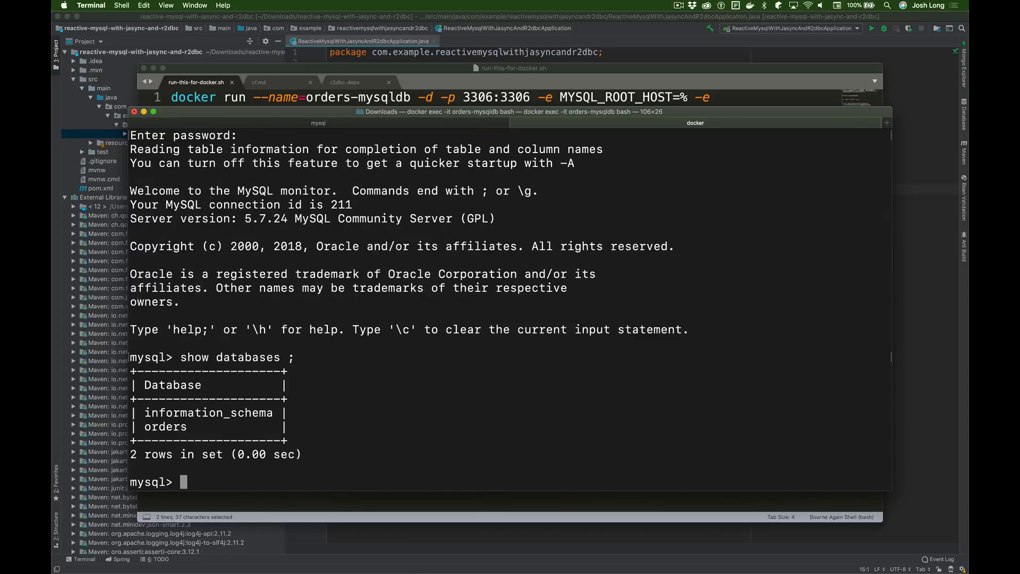
Run use orders; show tables; describe orders; in the mysql prompt
{"action": "type", "text": "use orders ;"}
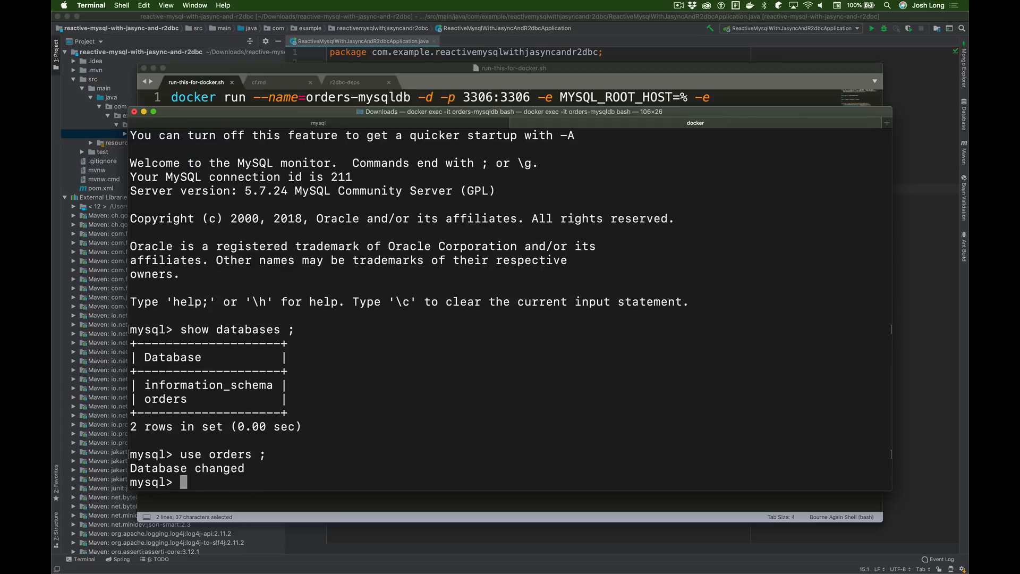
{"action": "type", "text": "show tables;"}
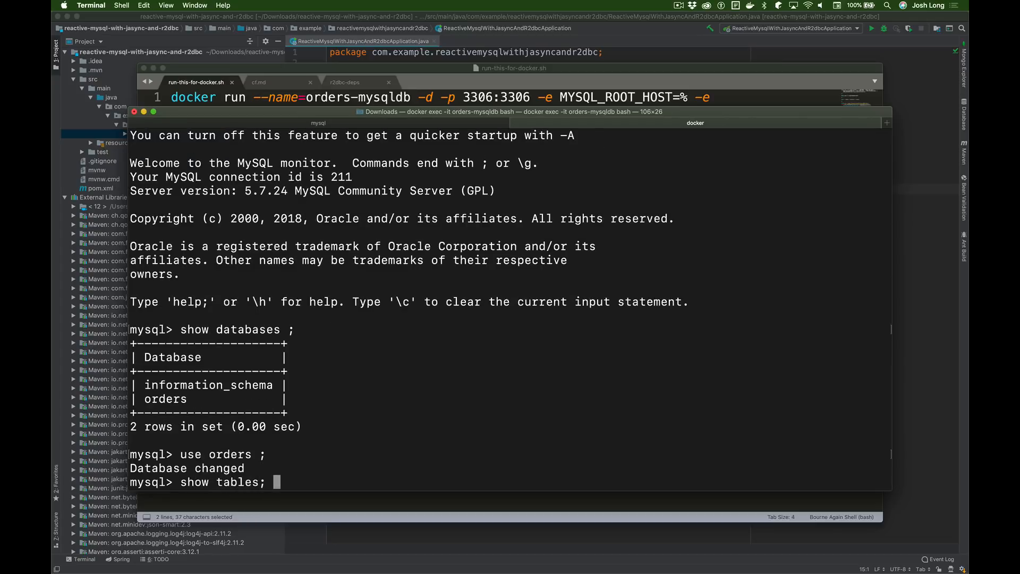
{"action": "type", "text": "desc"}
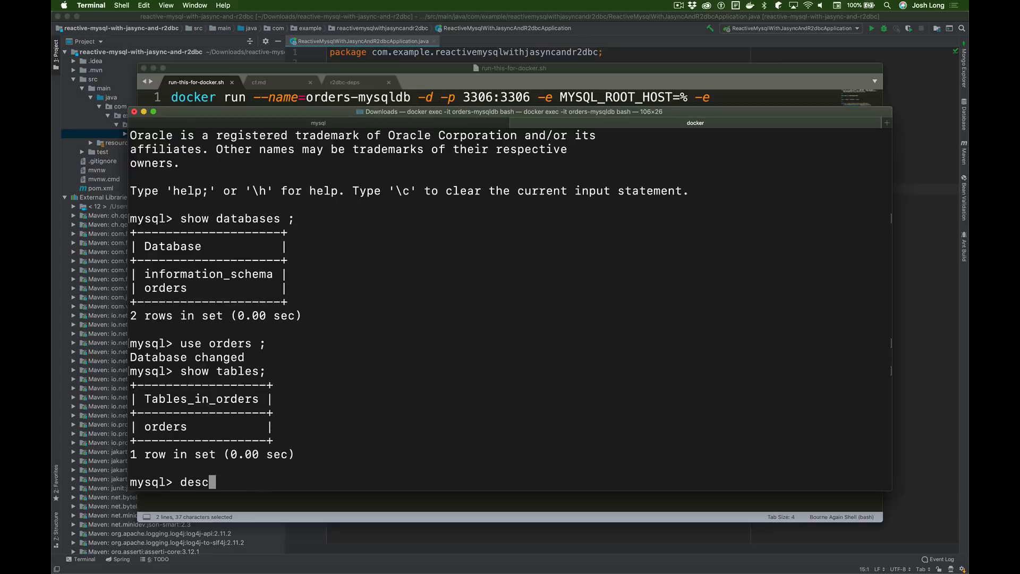
{"action": "type", "text": "ribe orders ;"}
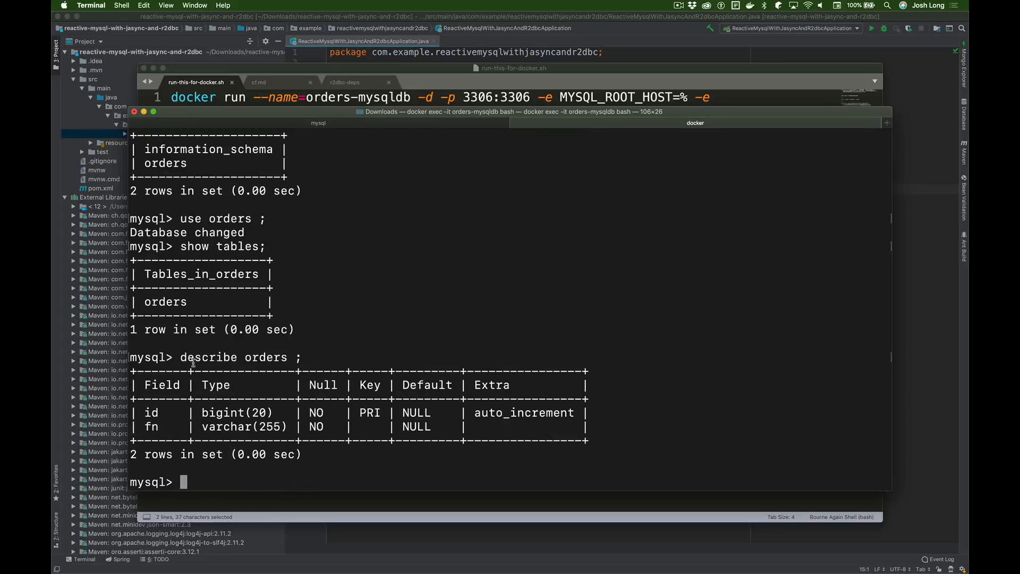
Highlight the bigint id and varchar fn column types, then return to pom.xml
{"action": "double_click", "coordinate": [265, 357]}
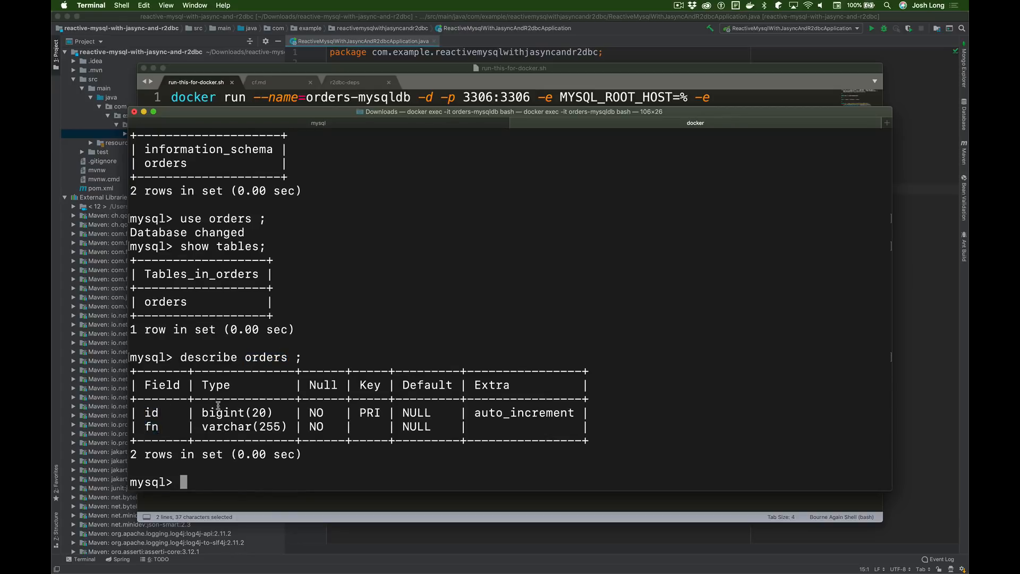
{"action": "double_click", "coordinate": [221, 412]}
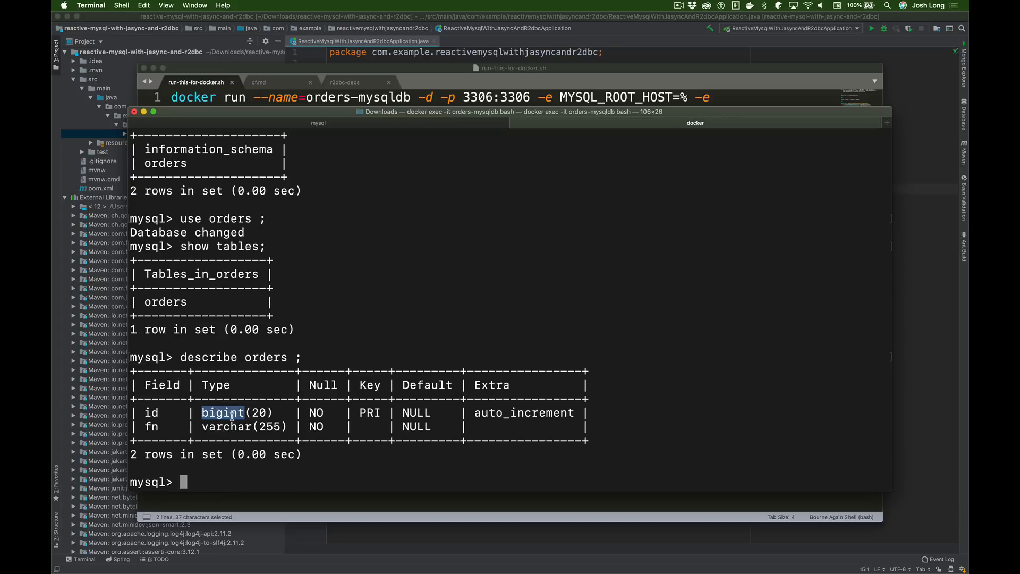
{"action": "double_click", "coordinate": [225, 427]}
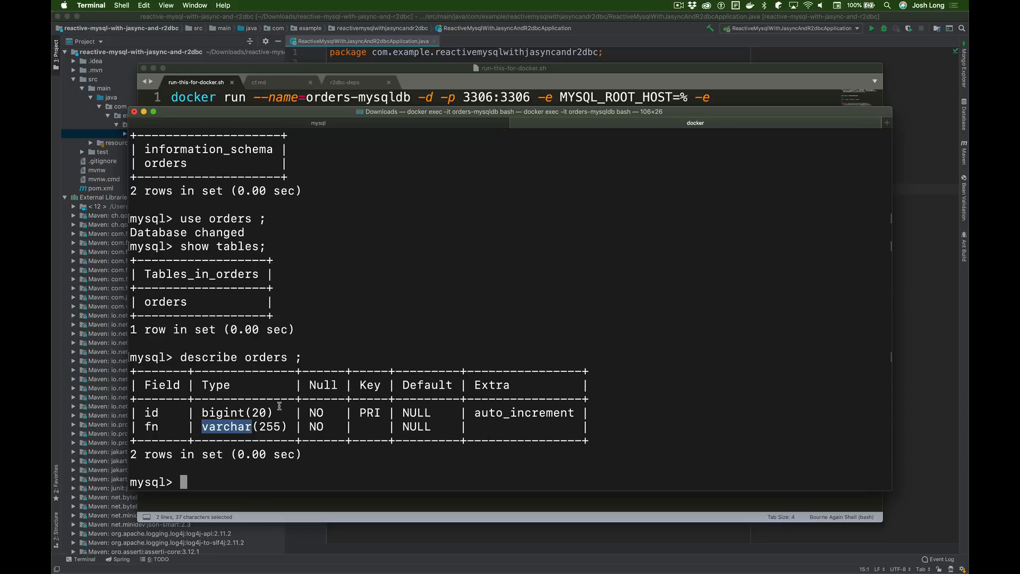
{"action": "left_click", "coordinate": [514, 68]}
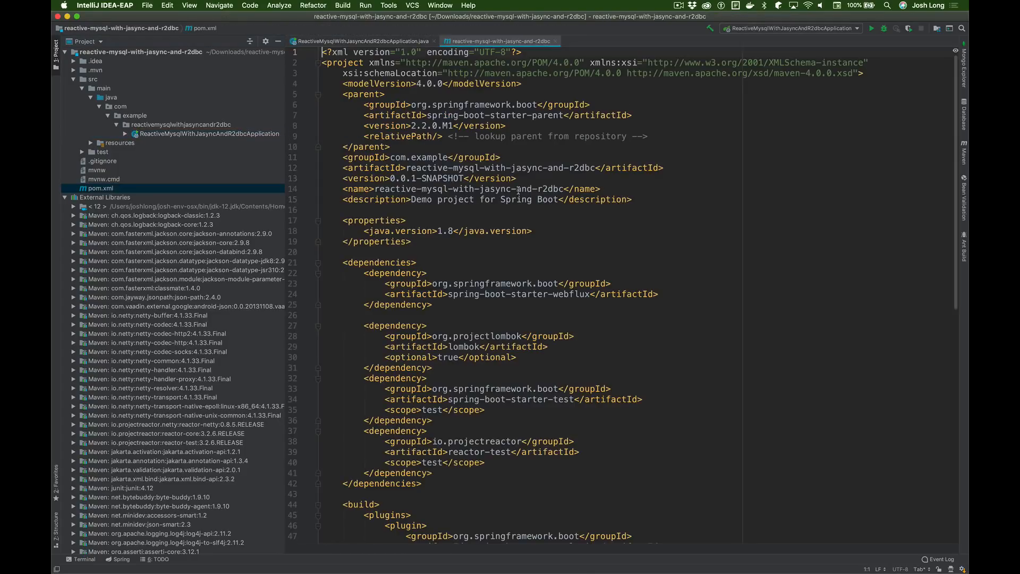
Add an empty XML comment and paste the spring-libs-milestone, snapshot and jcenter repositories from r2dbc-deps into pom.xml
{"action": "type", "text": "<!--  -->"}
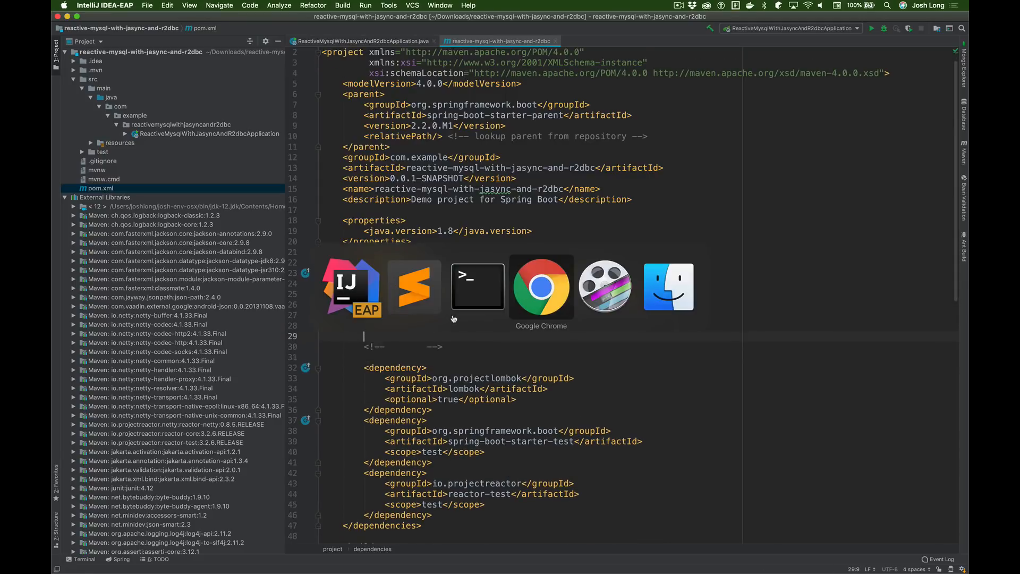
{"action": "left_click", "coordinate": [414, 286]}
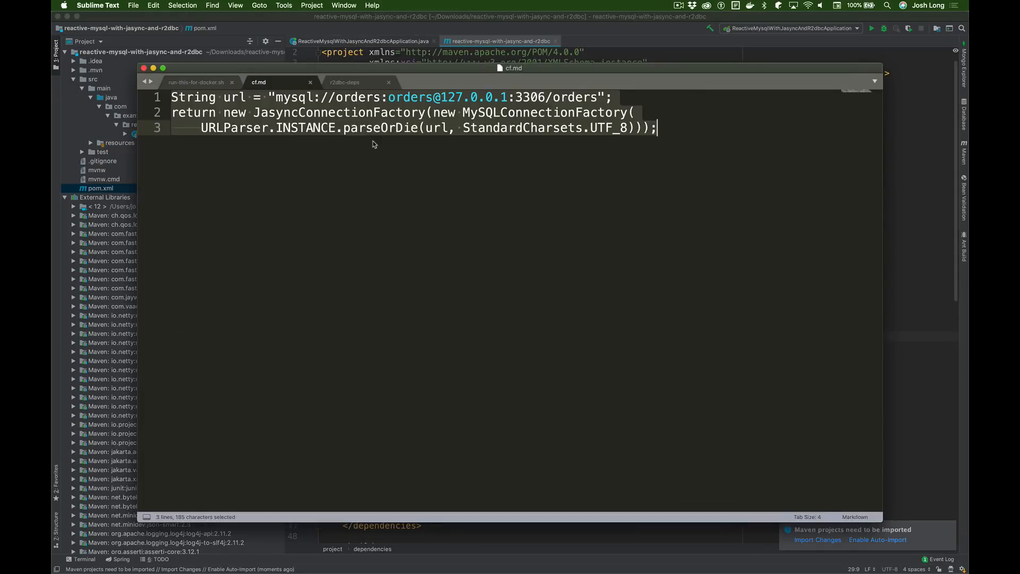
{"action": "left_click", "coordinate": [346, 82]}
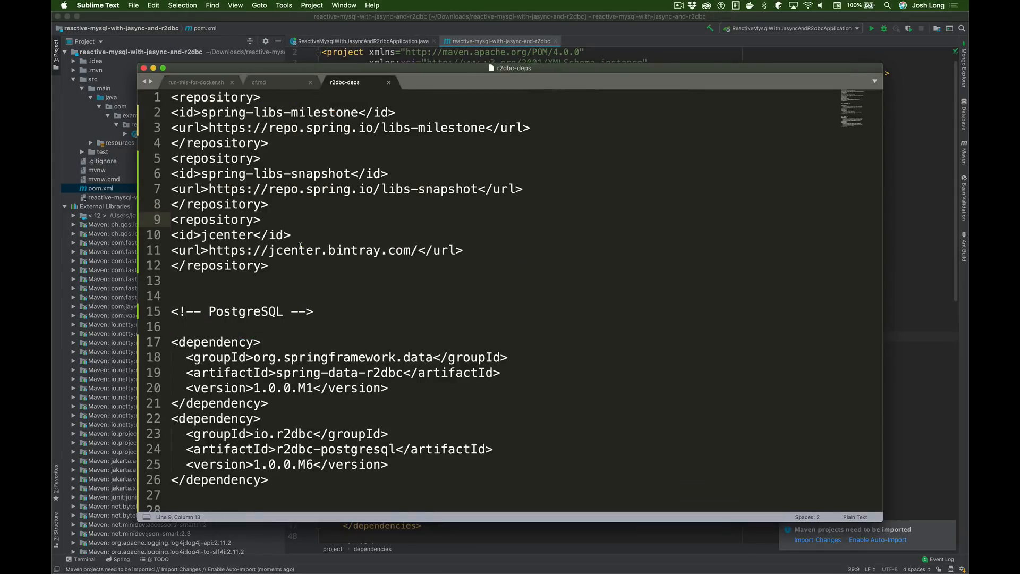
{"action": "left_click_drag", "start_coordinate": [170, 97], "coordinate": [273, 266]}
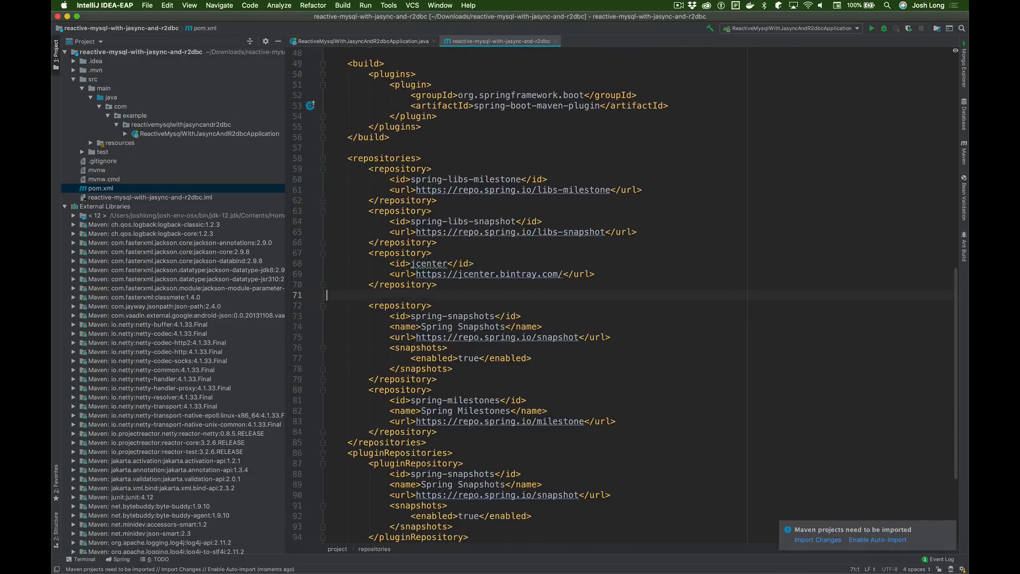
{"action": "double_click", "coordinate": [429, 274]}
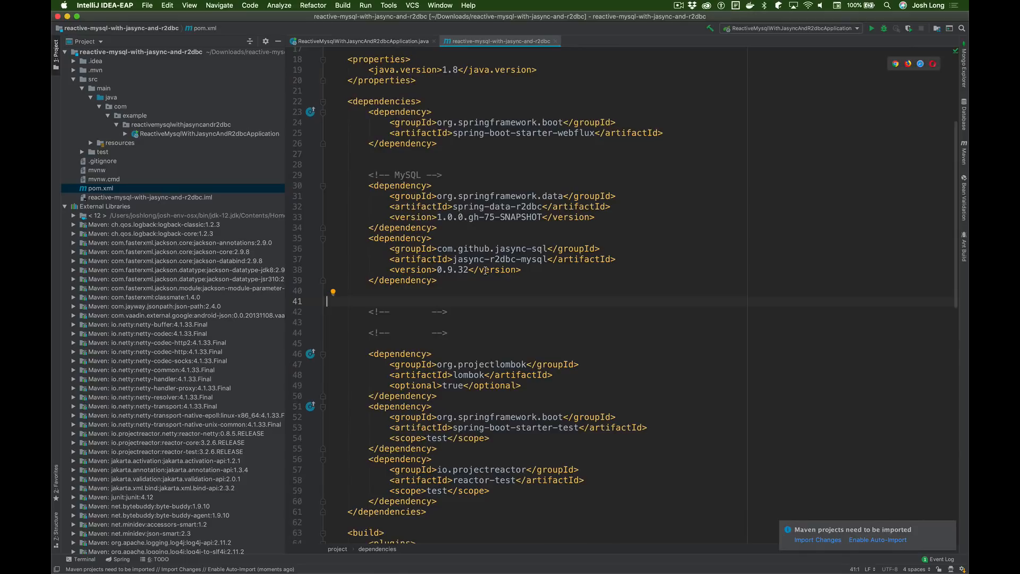
Enable Maven auto-import so the spring-data-r2dbc and jasync-r2dbc-mysql dependencies load
{"action": "left_click", "coordinate": [469, 217]}
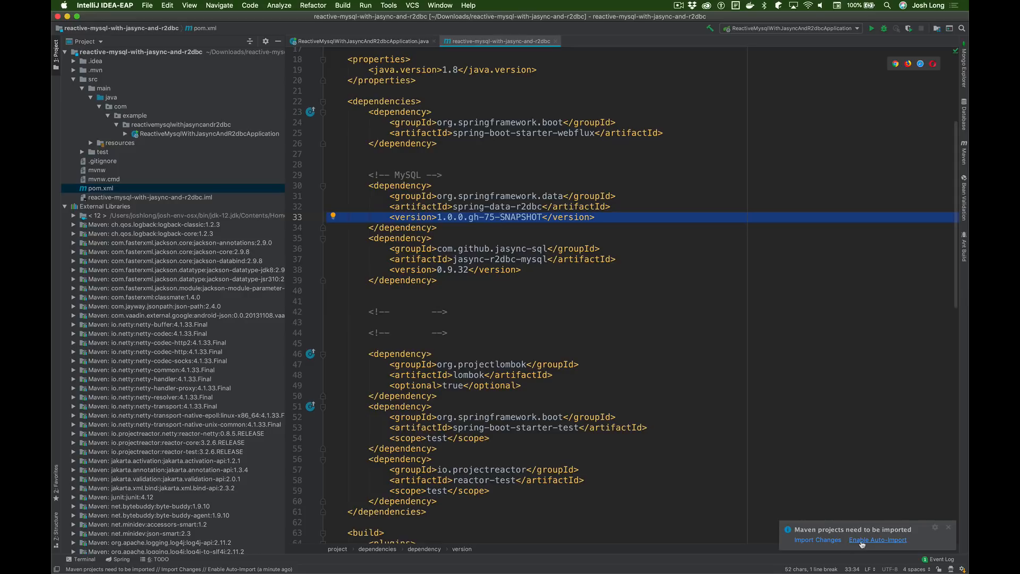
{"action": "left_click", "coordinate": [817, 540]}
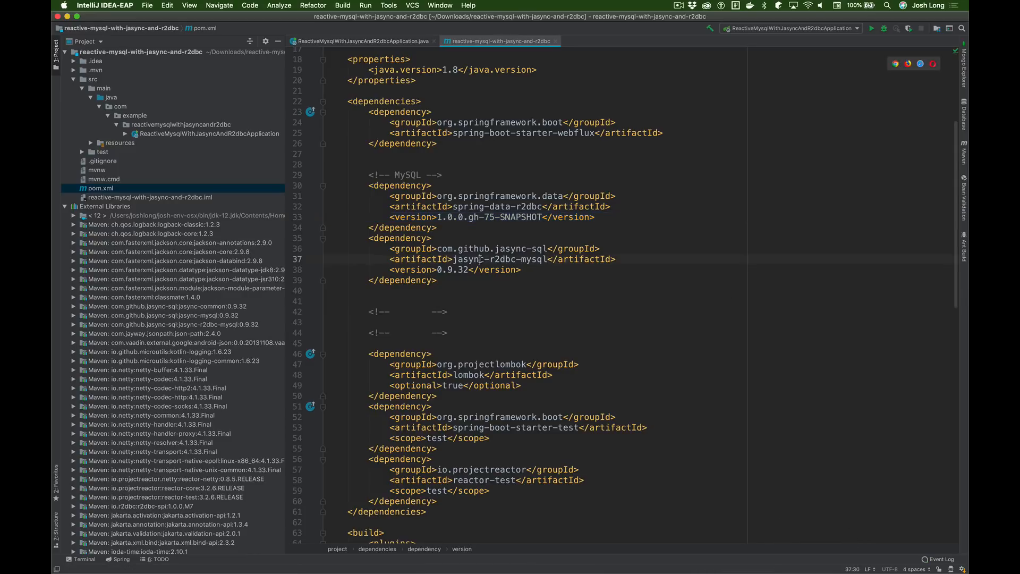
{"action": "double_click", "coordinate": [467, 260]}
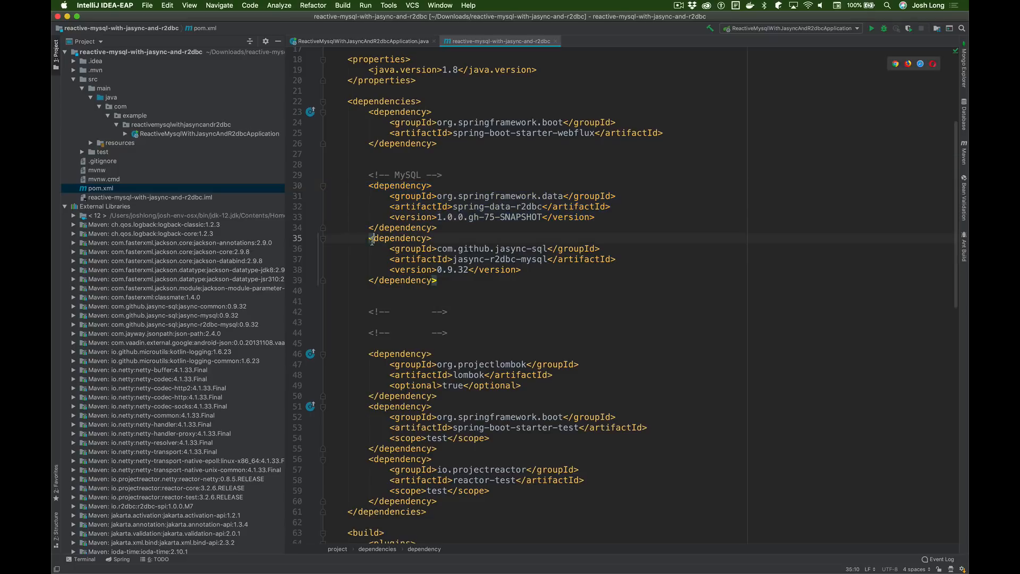
Review the jasync-r2dbc-mysql 0.9.32 dependency block and return to the main application class
{"action": "left_click_drag", "start_coordinate": [369, 237], "coordinate": [439, 289]}
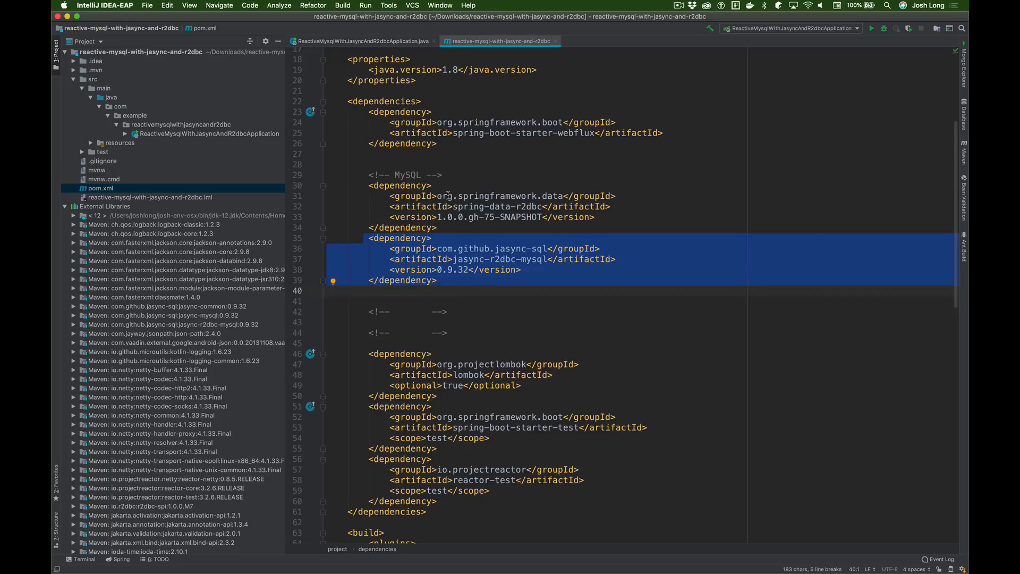
{"action": "left_click", "coordinate": [475, 196]}
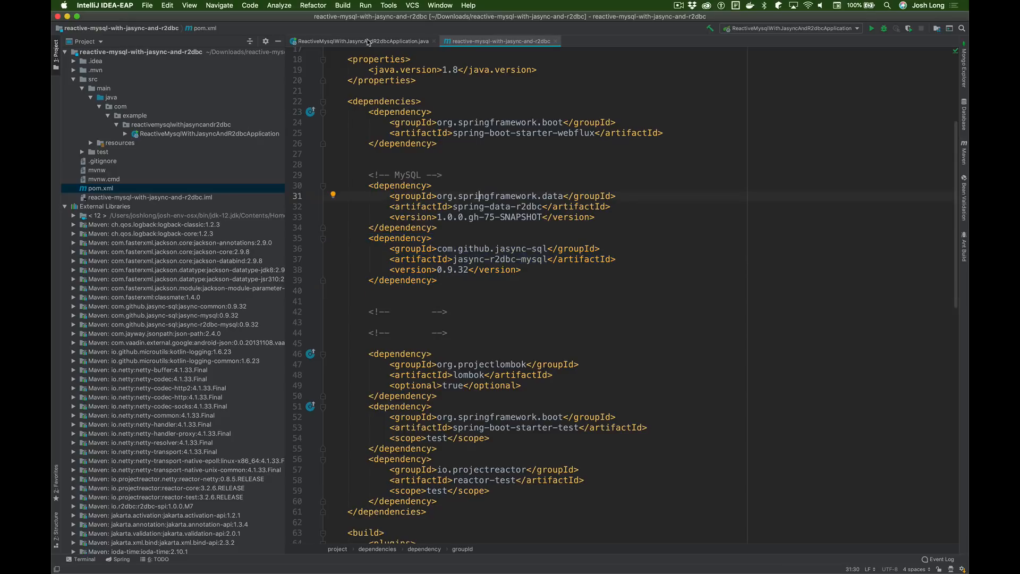
{"action": "left_click", "coordinate": [361, 41]}
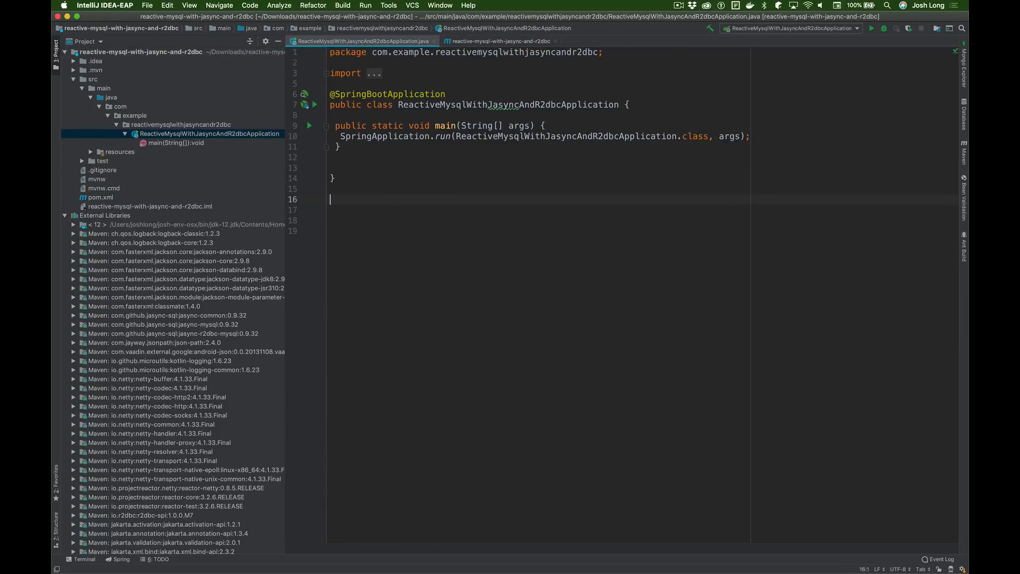
{"action": "type", "text": "@COnfiguration"}
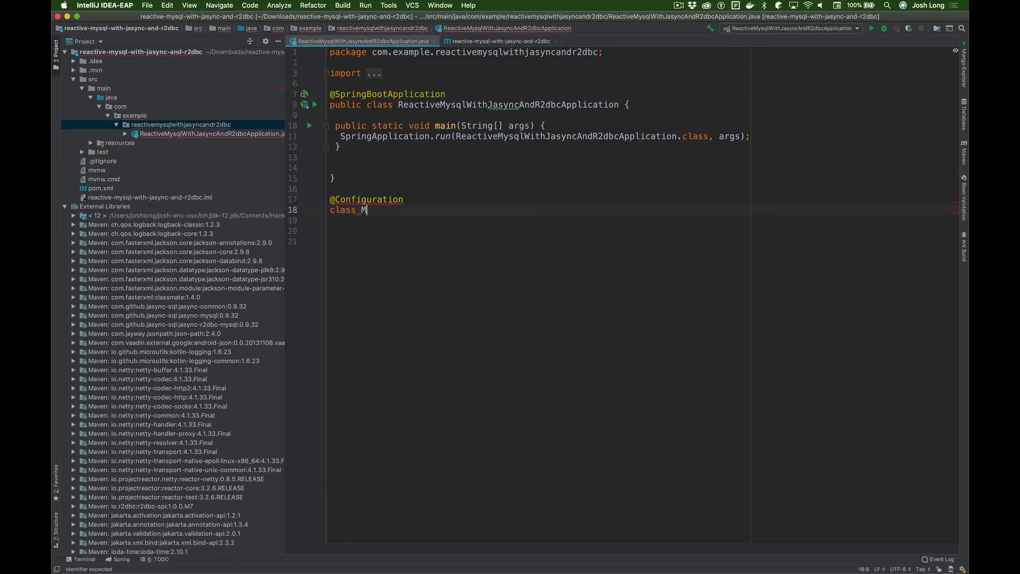
{"action": "type", "text": "ysqlA"}
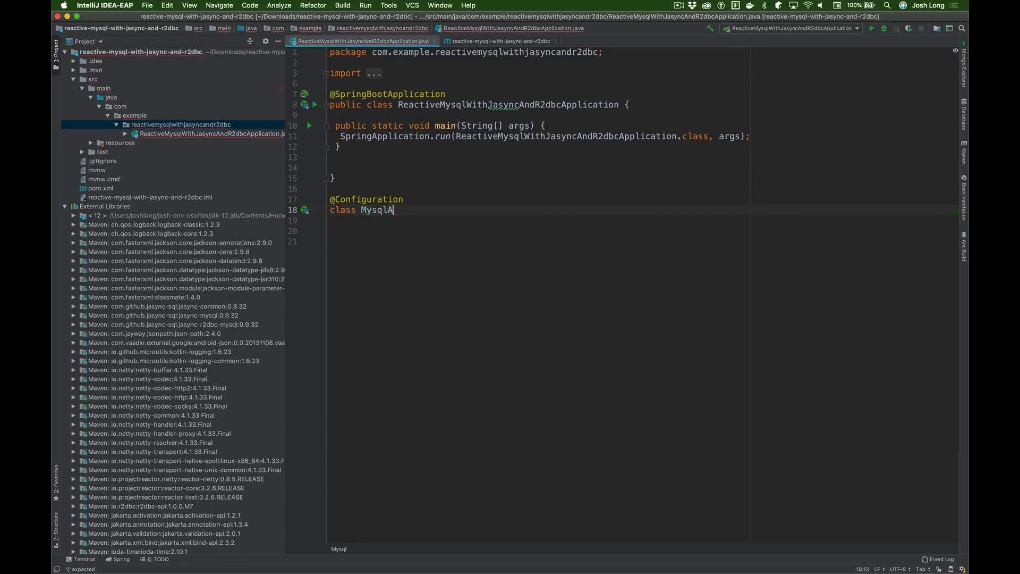
{"action": "type", "text": "pplicationConfiug"}
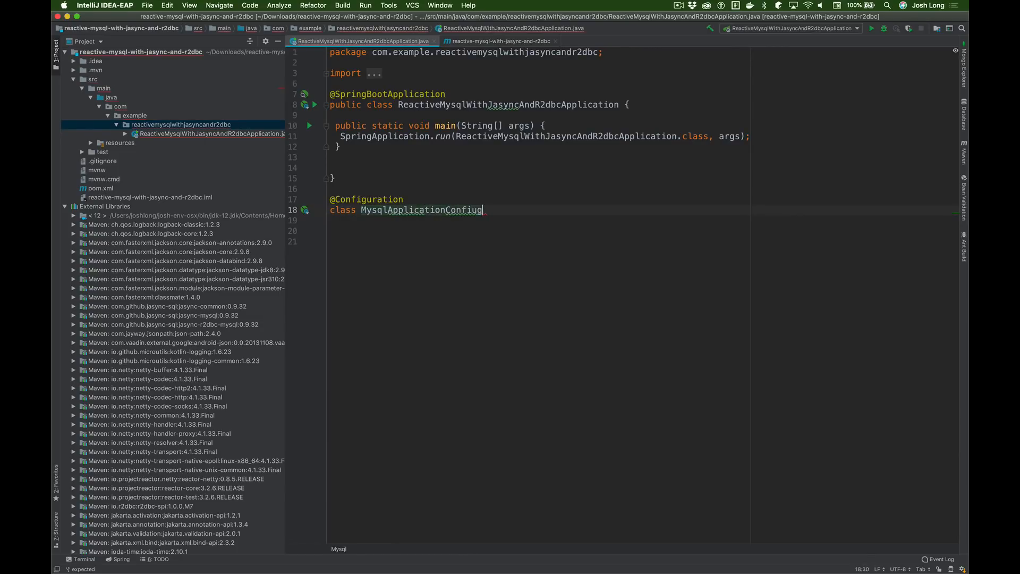
{"action": "type", "text": "ratino e"}
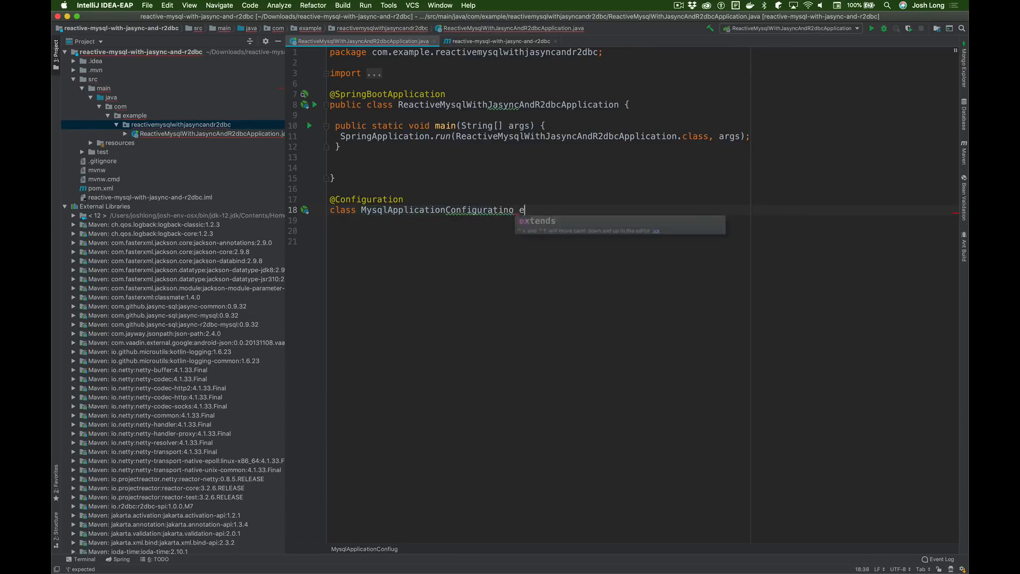
{"action": "type", "text": "extends AbstractR2dbcConfiguration {"}
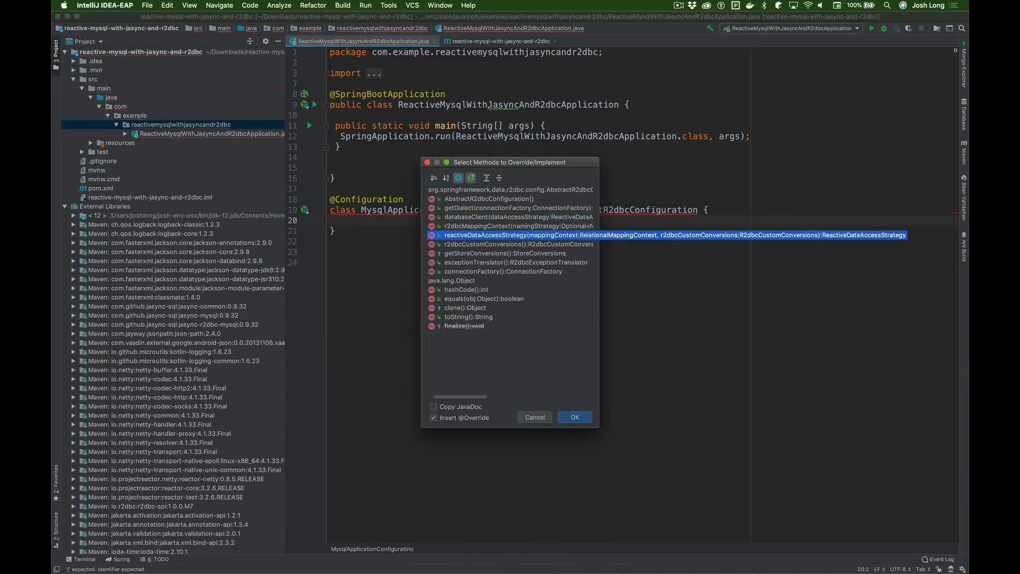
{"action": "left_click", "coordinate": [572, 416]}
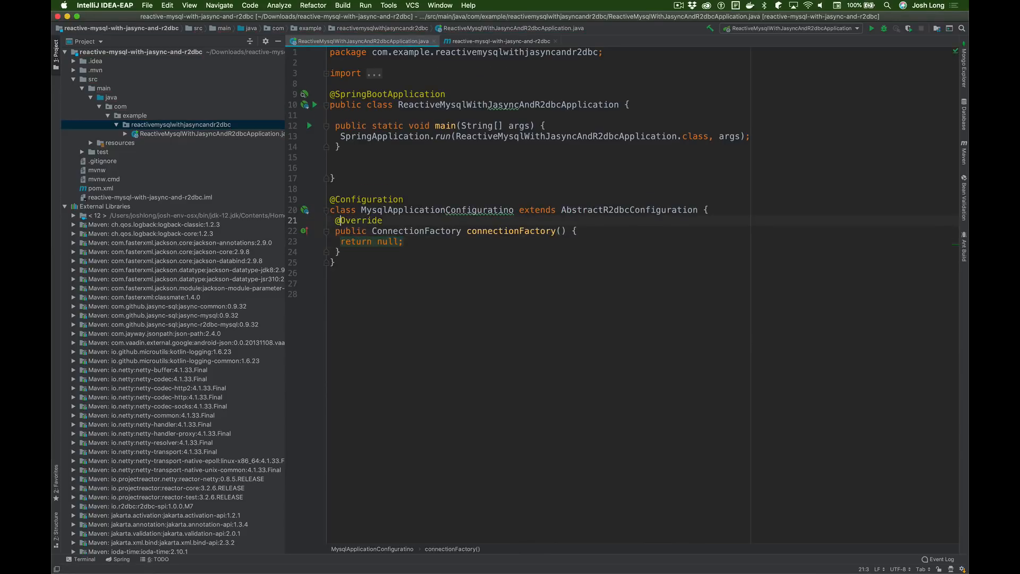
{"action": "type", "text": "@EnableR2dbcRepositories"}
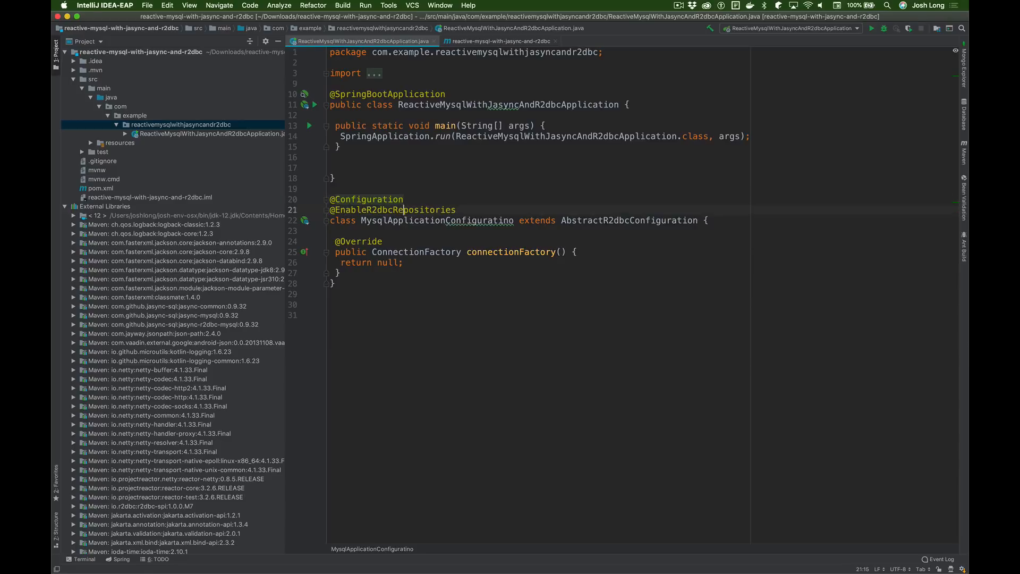
{"action": "key", "text": "cmd+tab"}
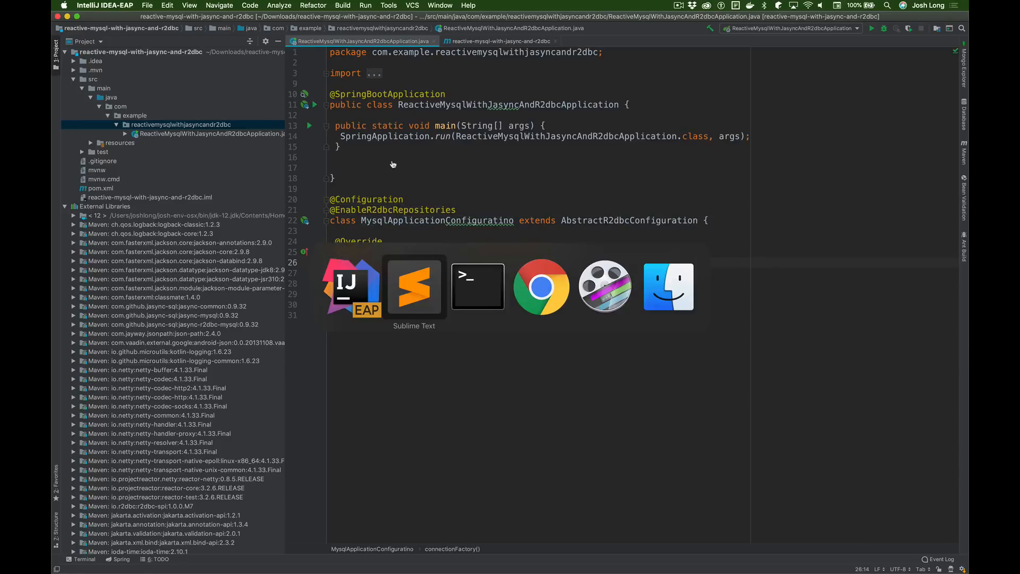
Show the r2dbc-deps notes tab with the MySQL dependency snippet in Sublime Text
{"action": "left_click", "coordinate": [413, 286]}
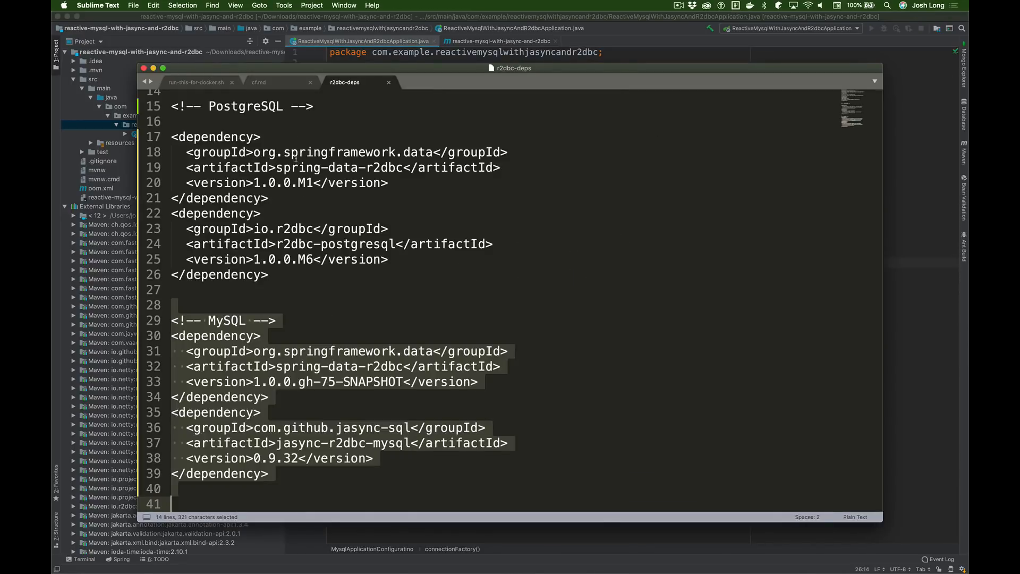
{"action": "left_click", "coordinate": [196, 82]}
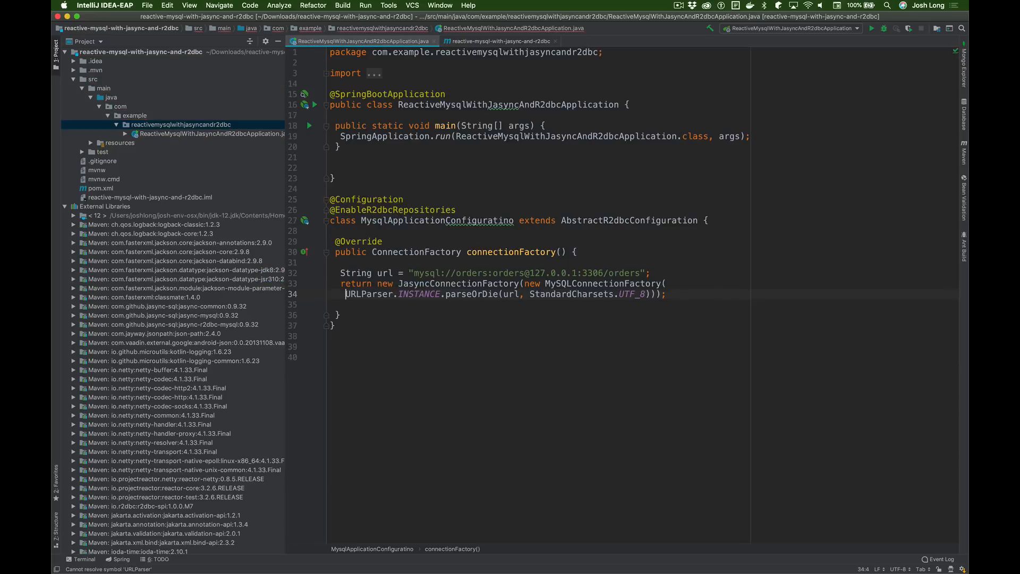
Import URLParser for the Jasync connectionFactory and rename the class to MysqlApplicationConfiguration
{"action": "double_click", "coordinate": [471, 293]}
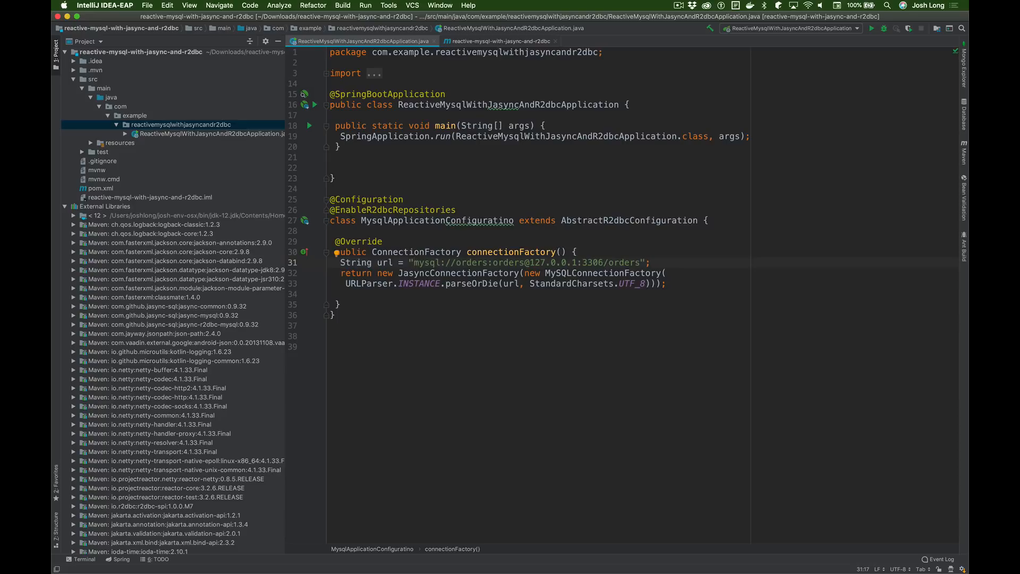
{"action": "left_click", "coordinate": [456, 263]}
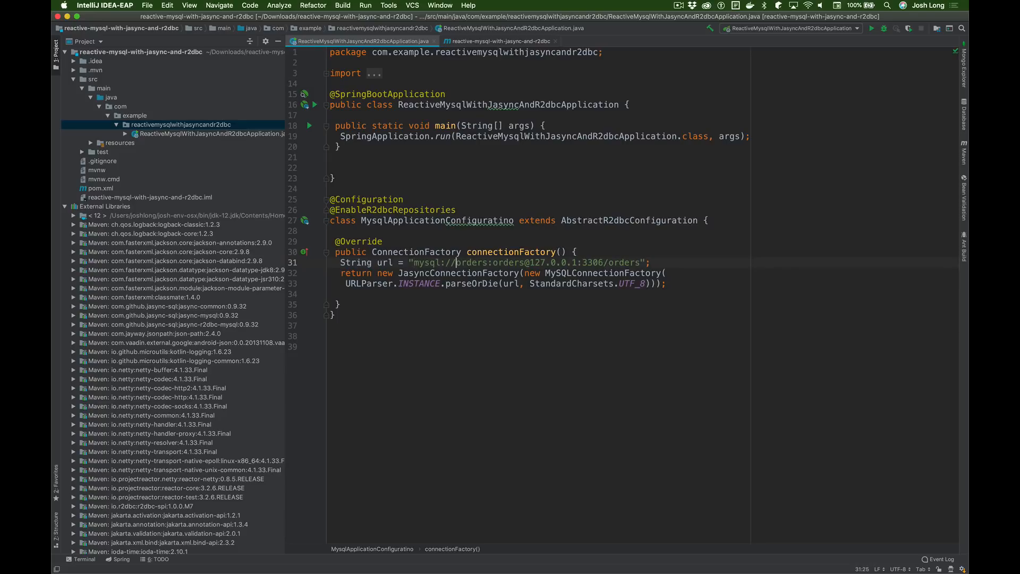
{"action": "double_click", "coordinate": [470, 262]}
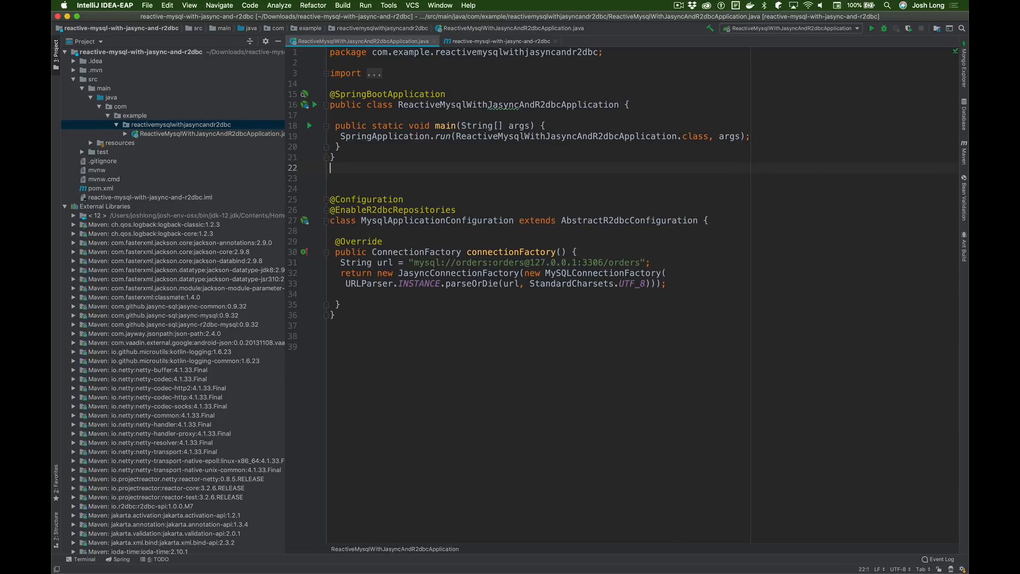
Start interface OrderRepository extending ReactiveCrudRepository and an empty class Order above it
{"action": "type", "text": "interface Re"}
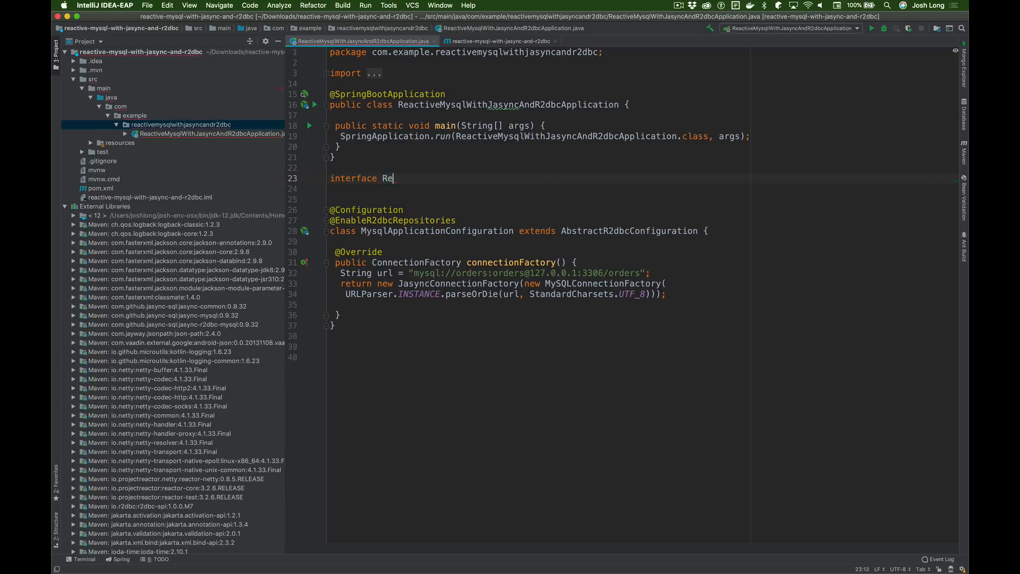
{"action": "type", "text": "OrderReposi"}
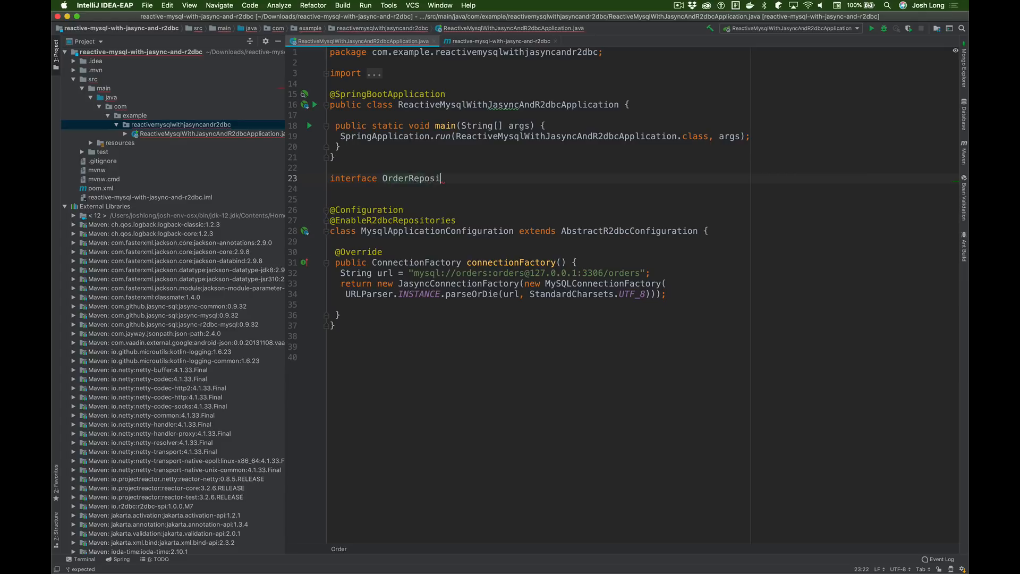
{"action": "type", "text": "tory extends Read"}
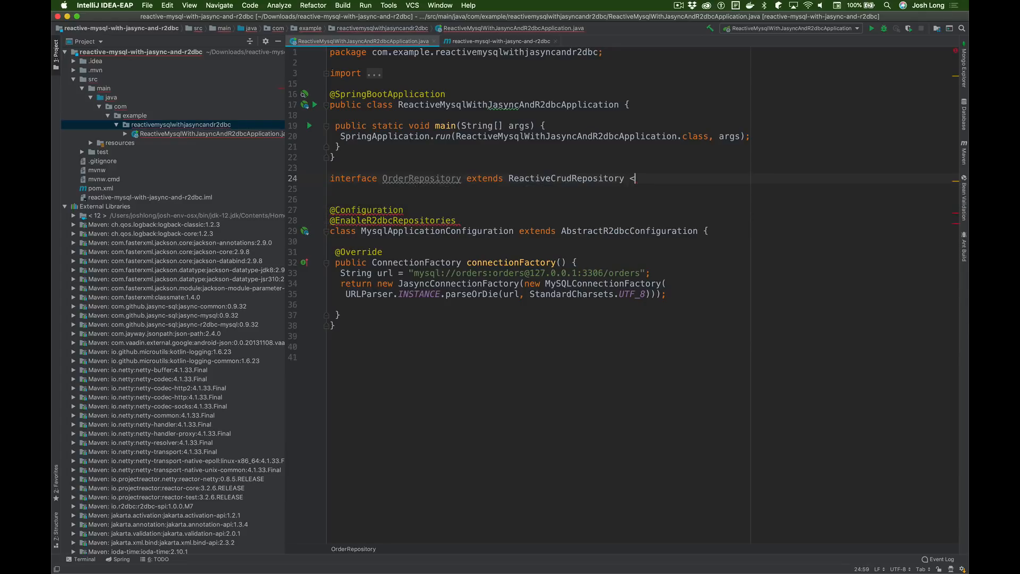
{"action": "type", "text": "class"}
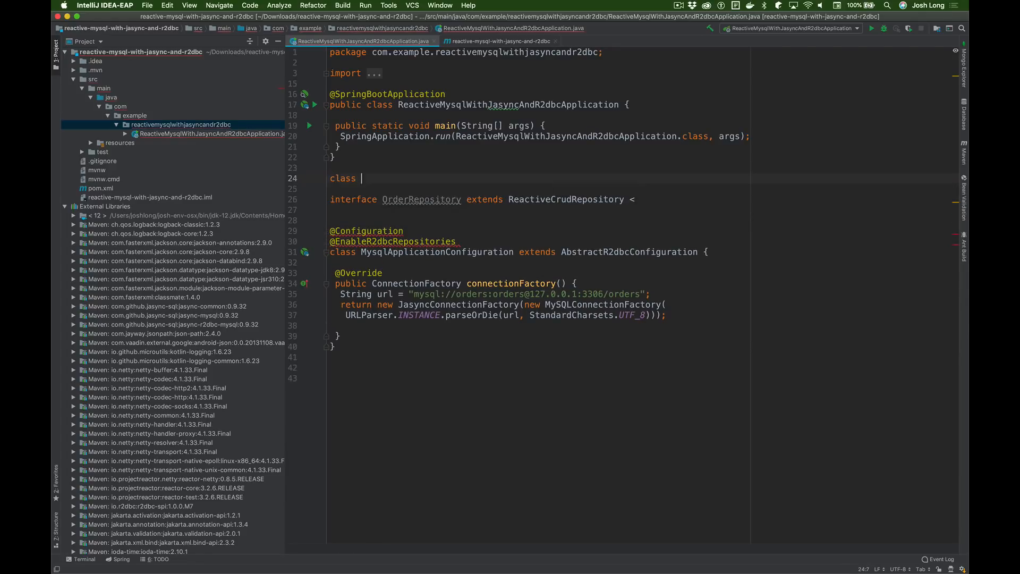
{"action": "type", "text": "Order {"}
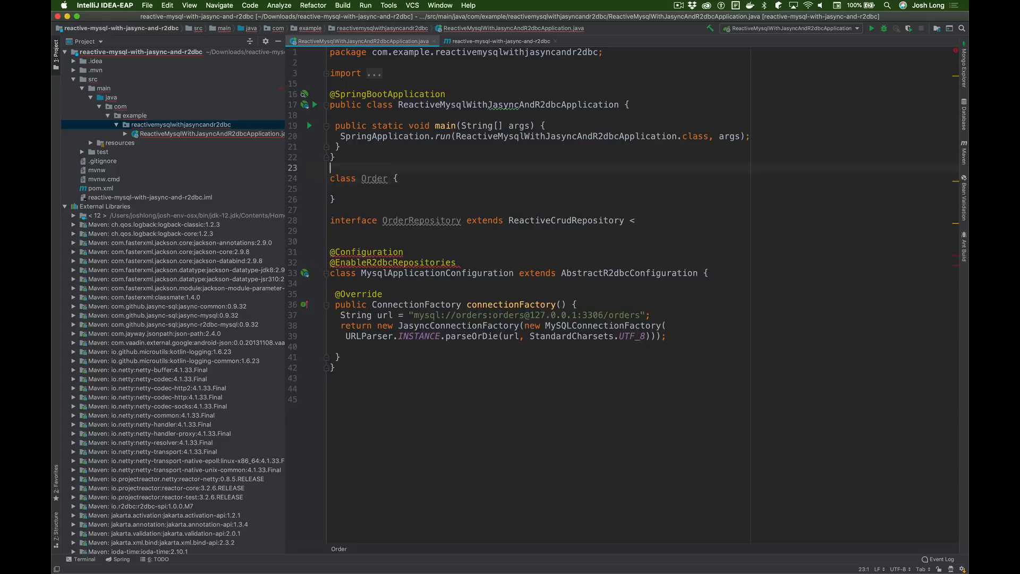
{"action": "type", "text": "@Table ()"}
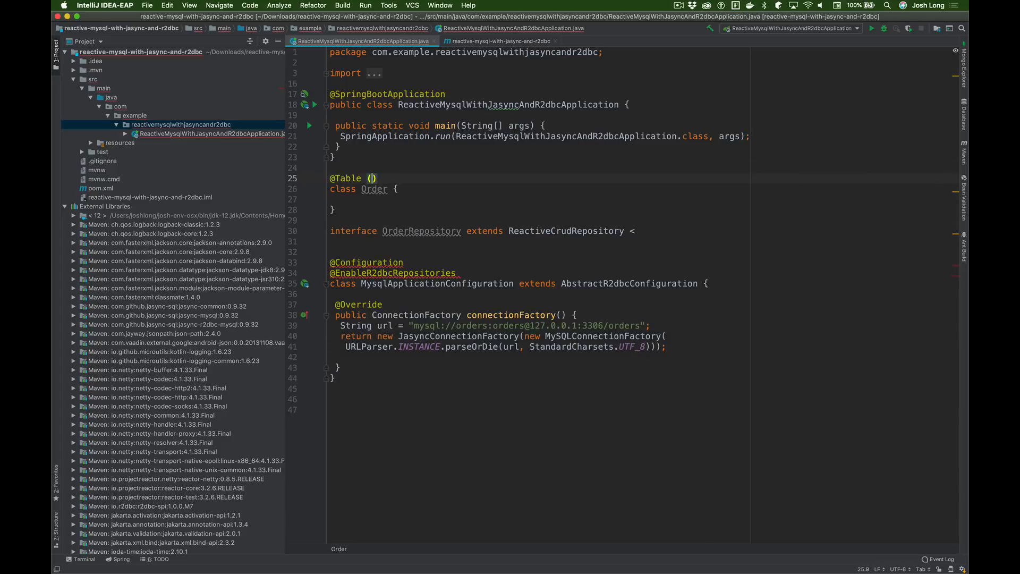
{"action": "type", "text": "\"orders\""}
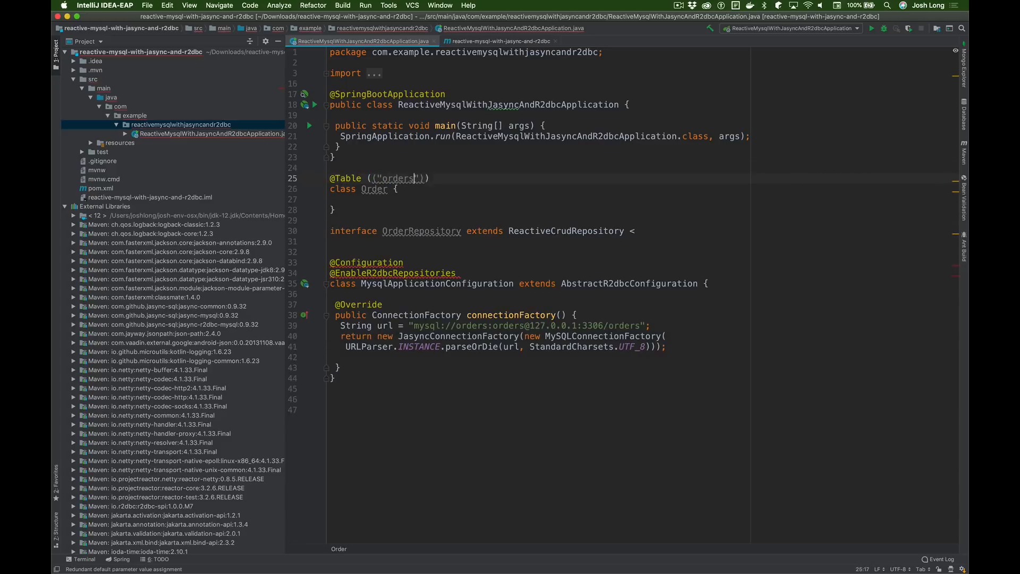
{"action": "type", "text": "@Data"}
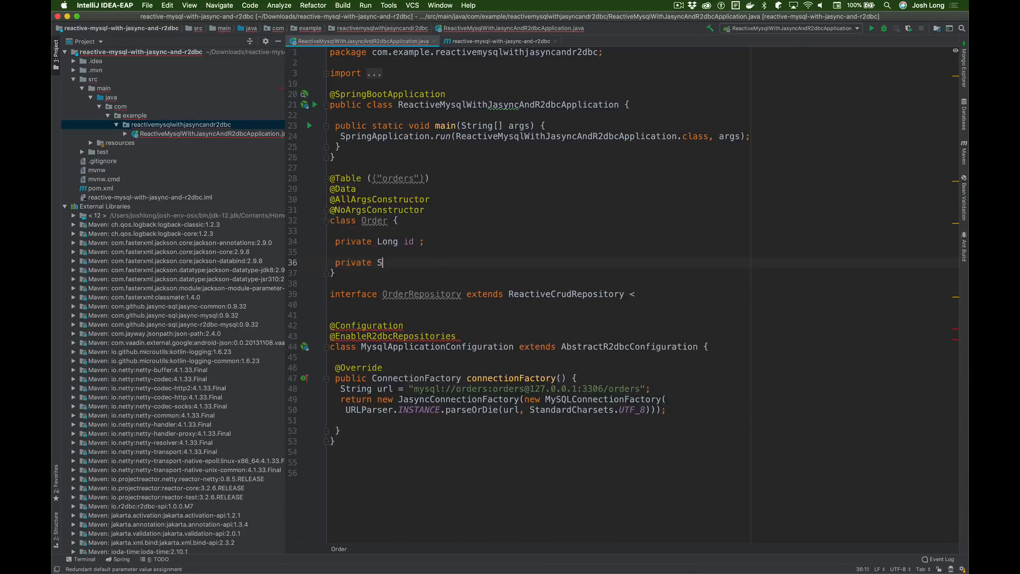
{"action": "type", "text": "tring"}
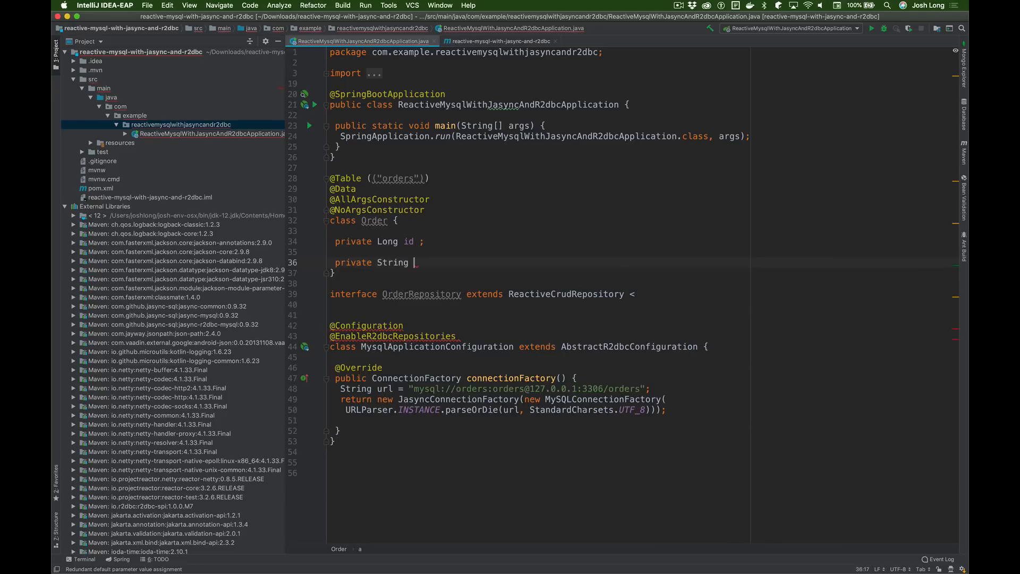
{"action": "type", "text": "name;"}
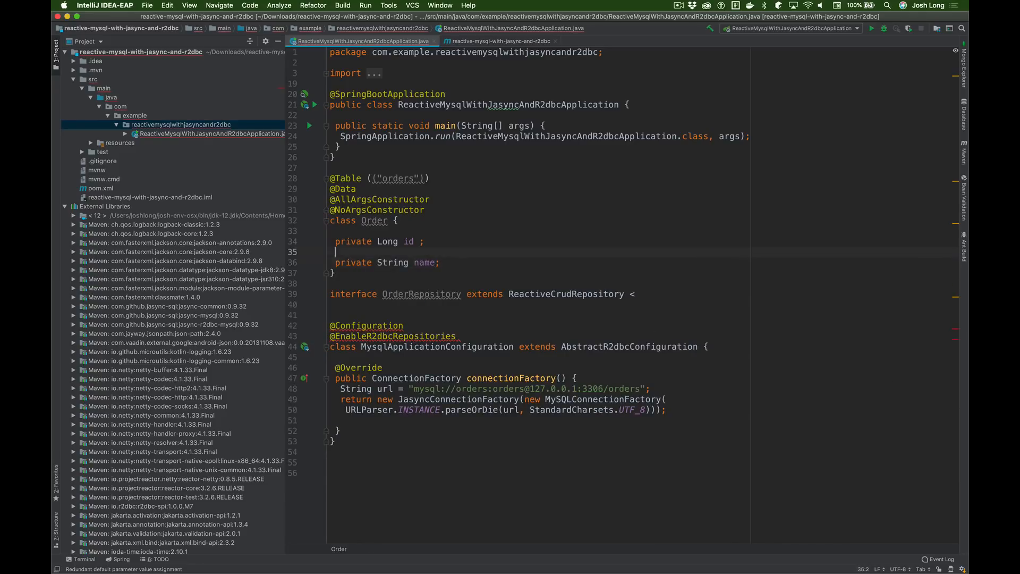
{"action": "type", "text": "@Id"}
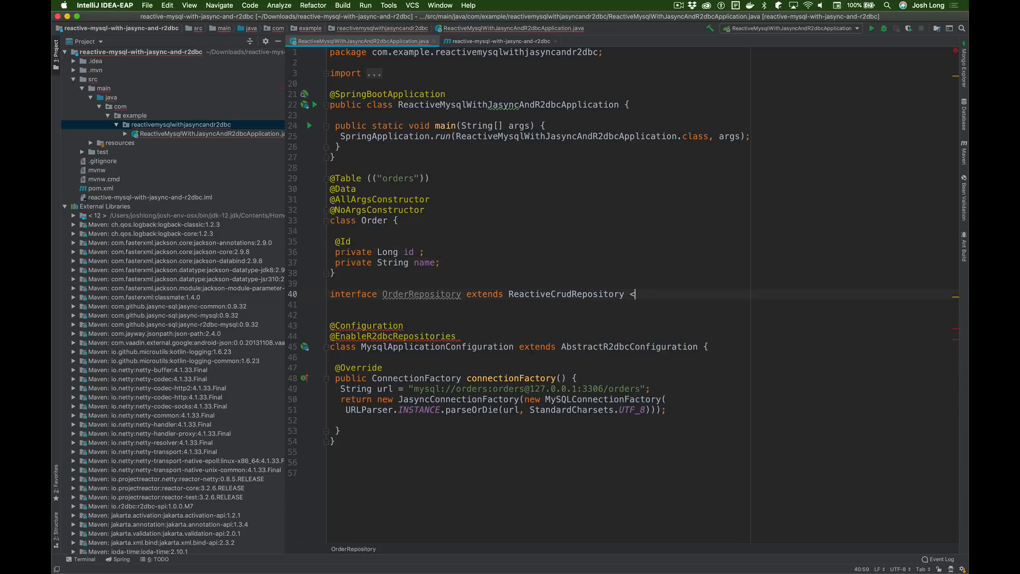
Type OrderRepository as ReactiveCrudRepository<Order, Long> and select the Order class name
{"action": "type", "text": "Order, Long> {"}
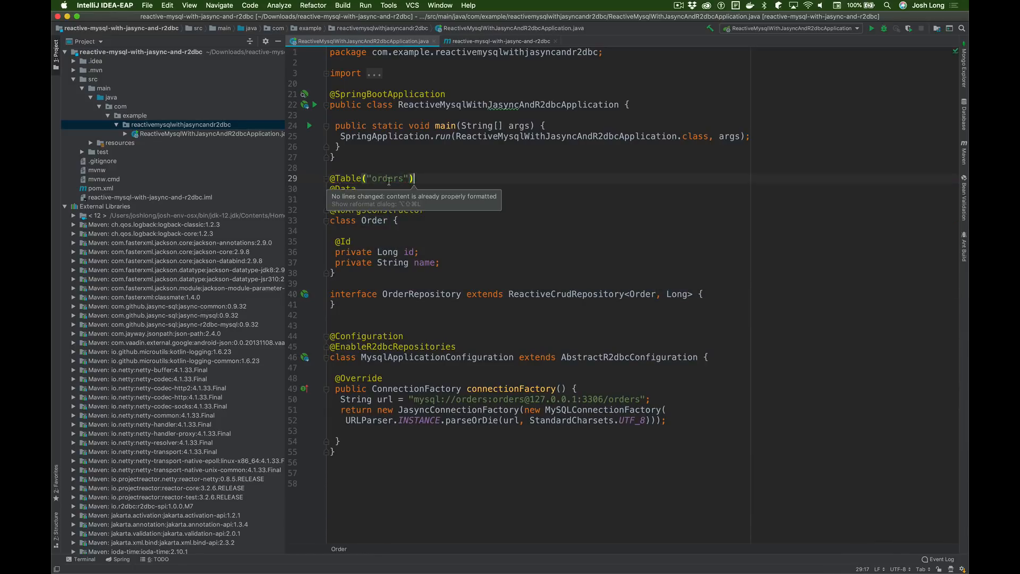
{"action": "double_click", "coordinate": [387, 179]}
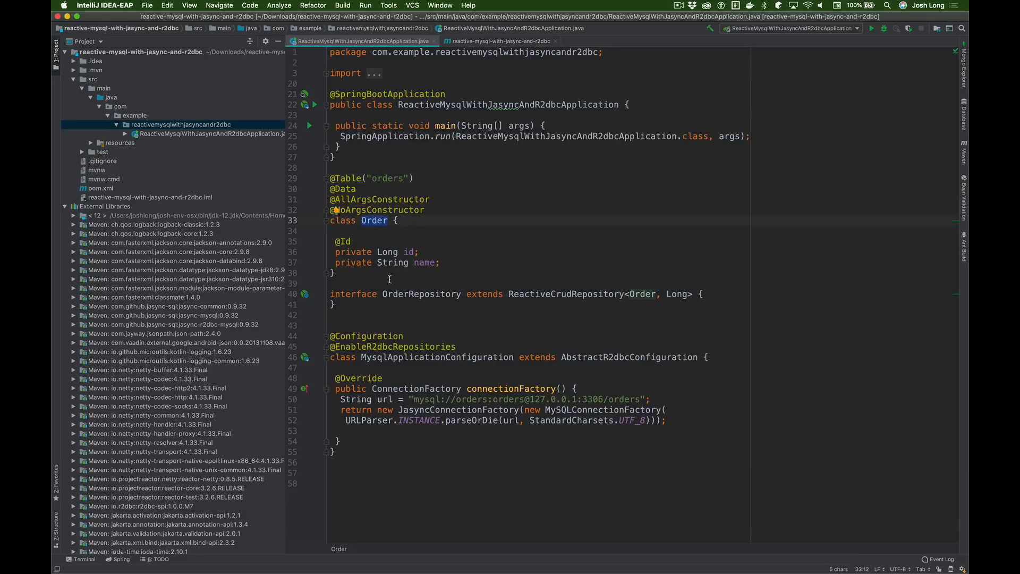
{"action": "left_click", "coordinate": [352, 178]}
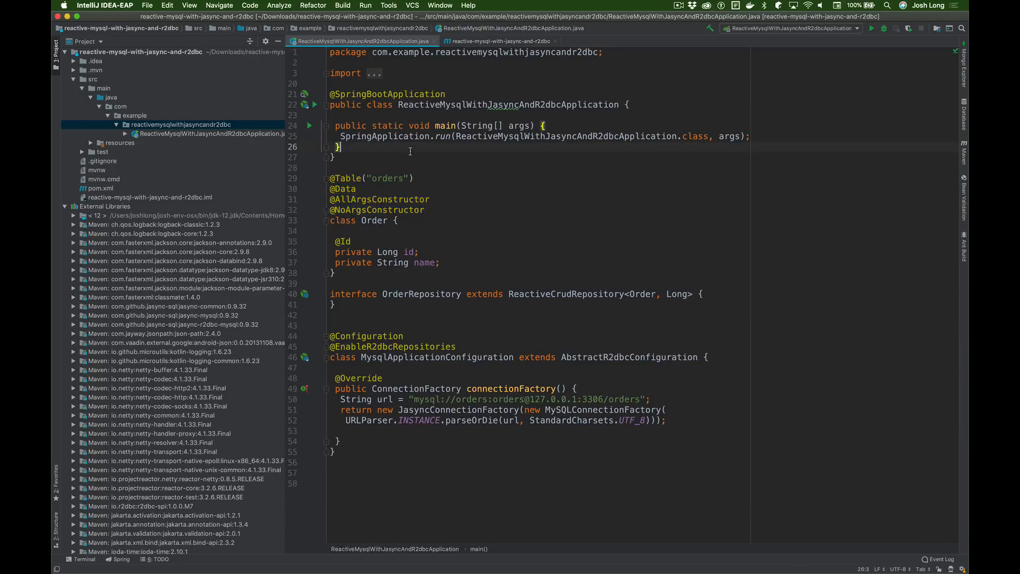
{"action": "type", "text": "@"}
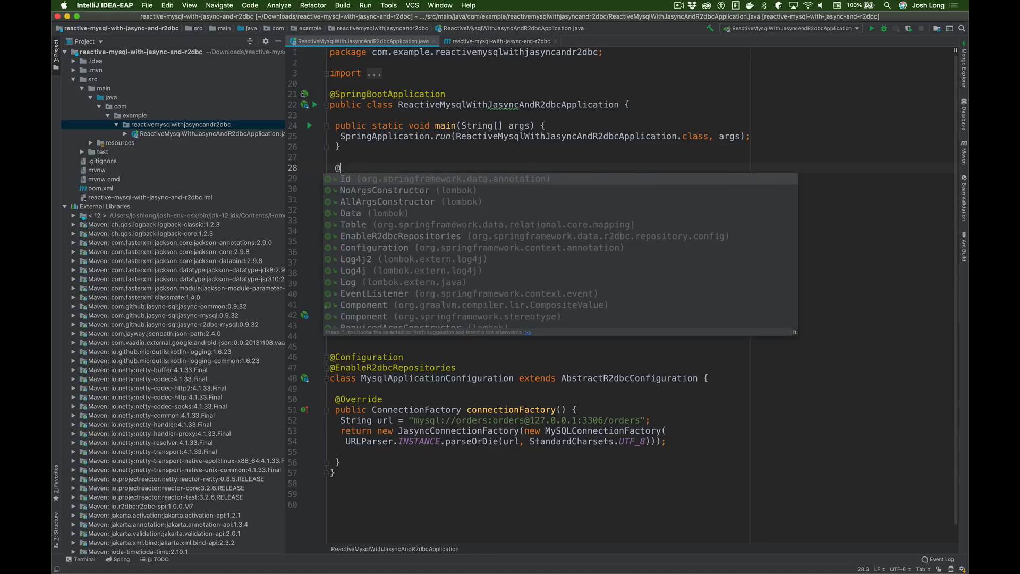
{"action": "type", "text": "Bean"}
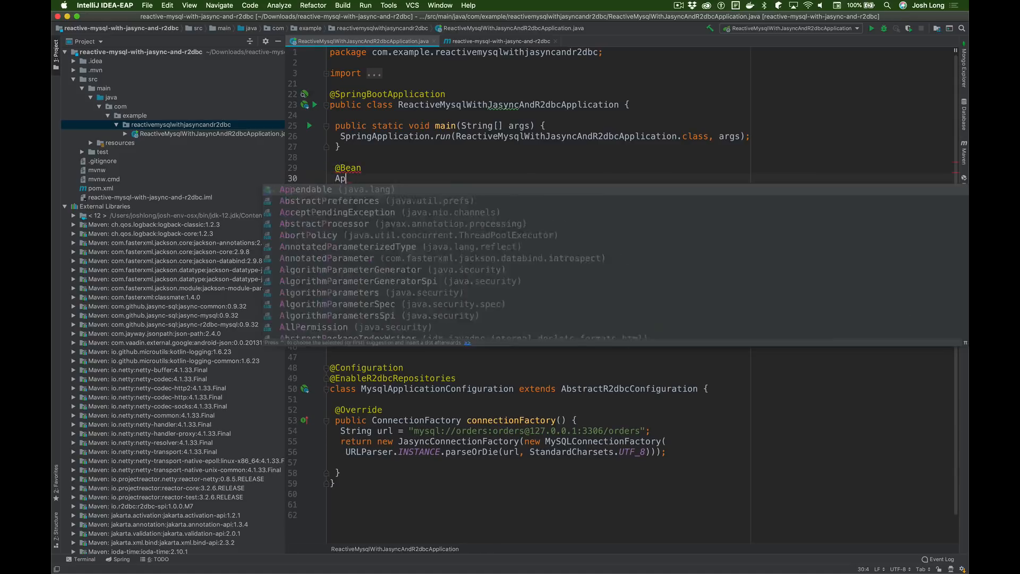
{"action": "type", "text": "plicationRunner run (O"}
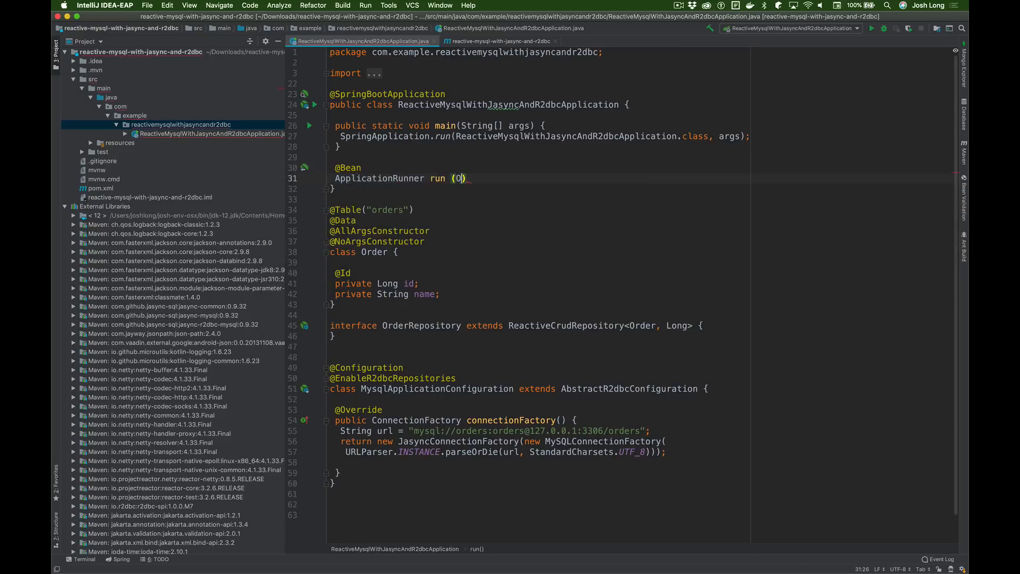
{"action": "type", "text": "OrderRepository repository"}
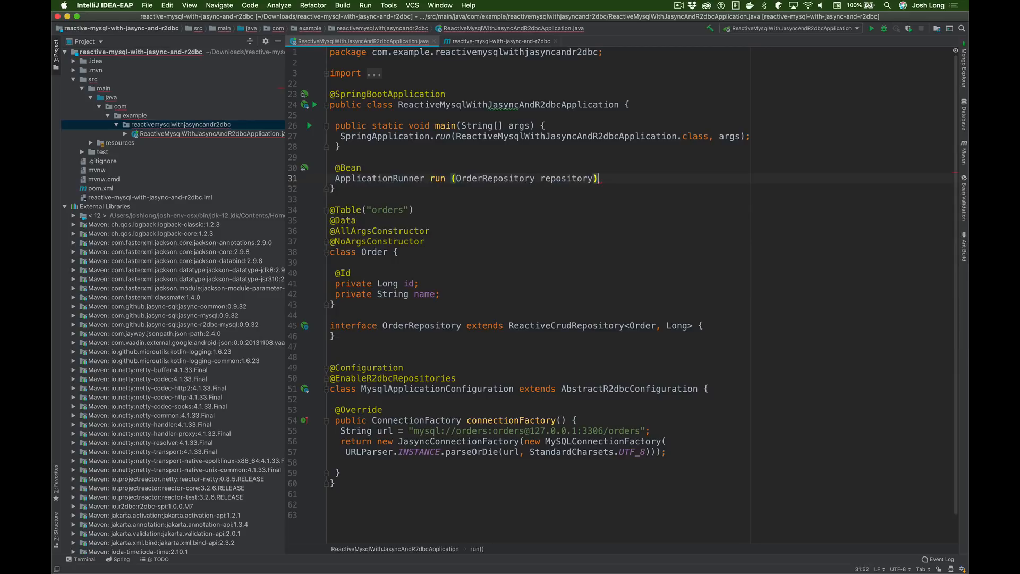
{"action": "type", "text": "return args -> re"}
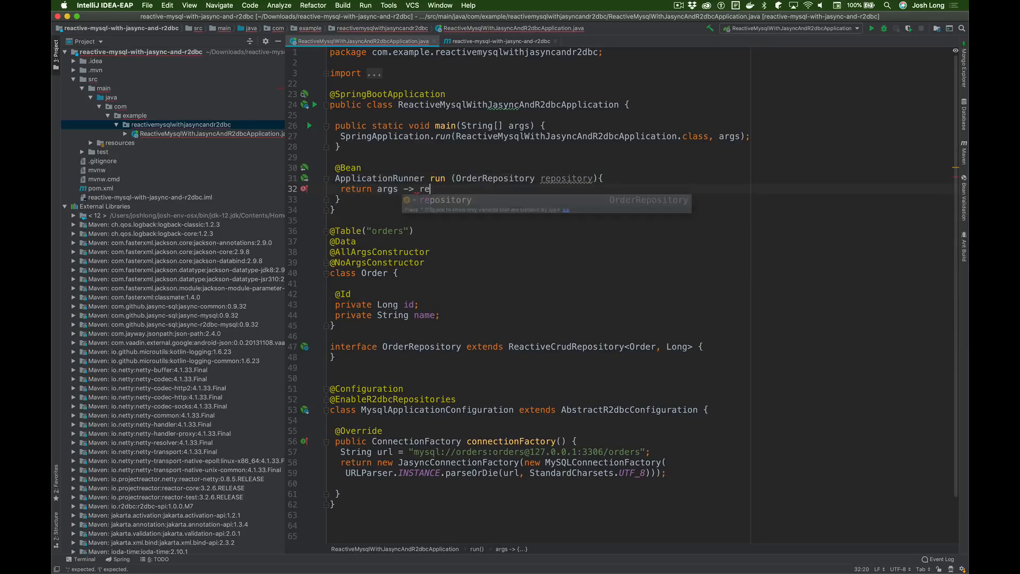
{"action": "type", "text": "pository.findAll()."}
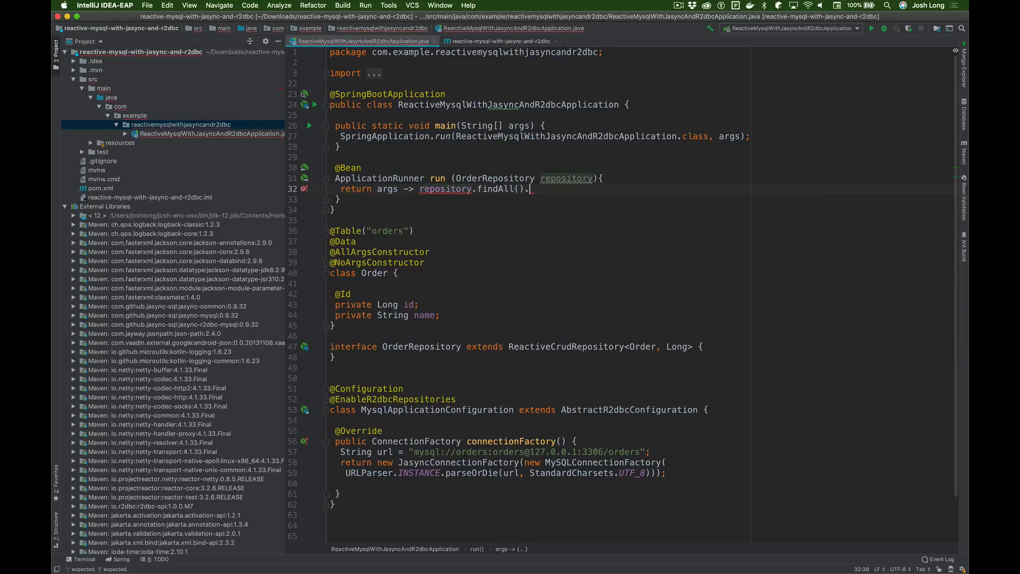
{"action": "type", "text": "subscribe(log);"}
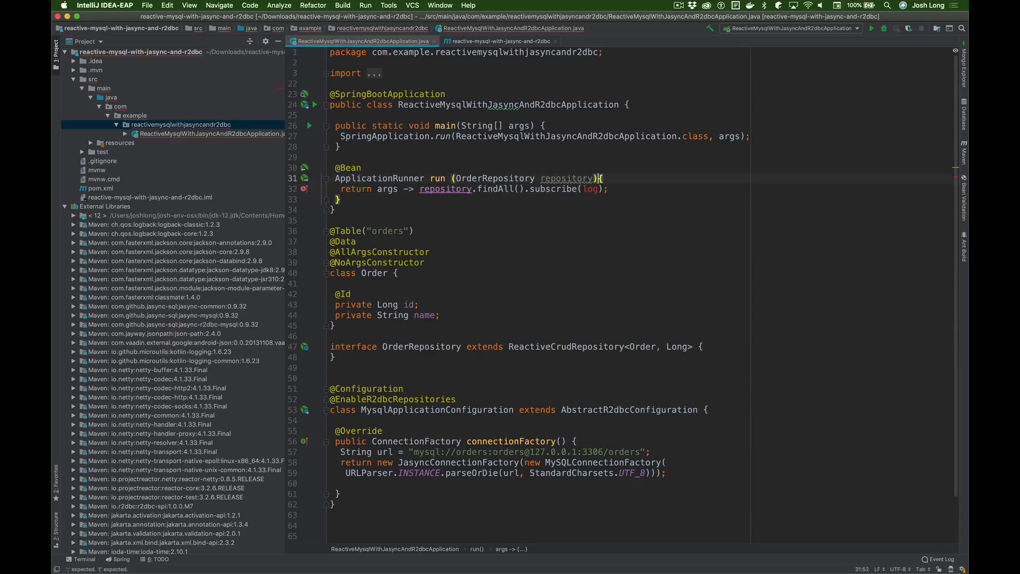
{"action": "type", "text": "@Log4j2"}
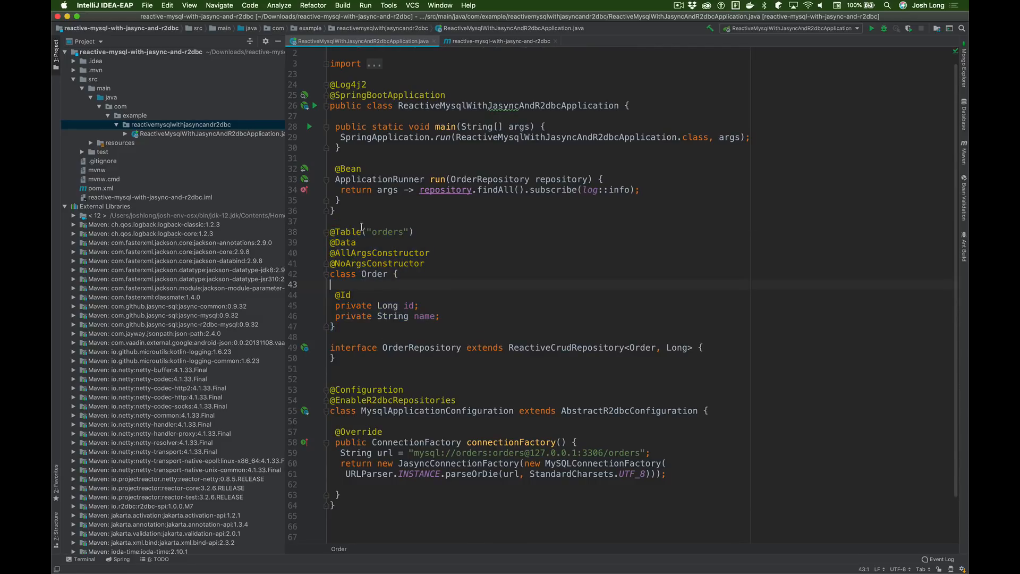
Run the application from the editor and scroll the console to the unknown orders.name column error
{"action": "right_click", "coordinate": [362, 225]}
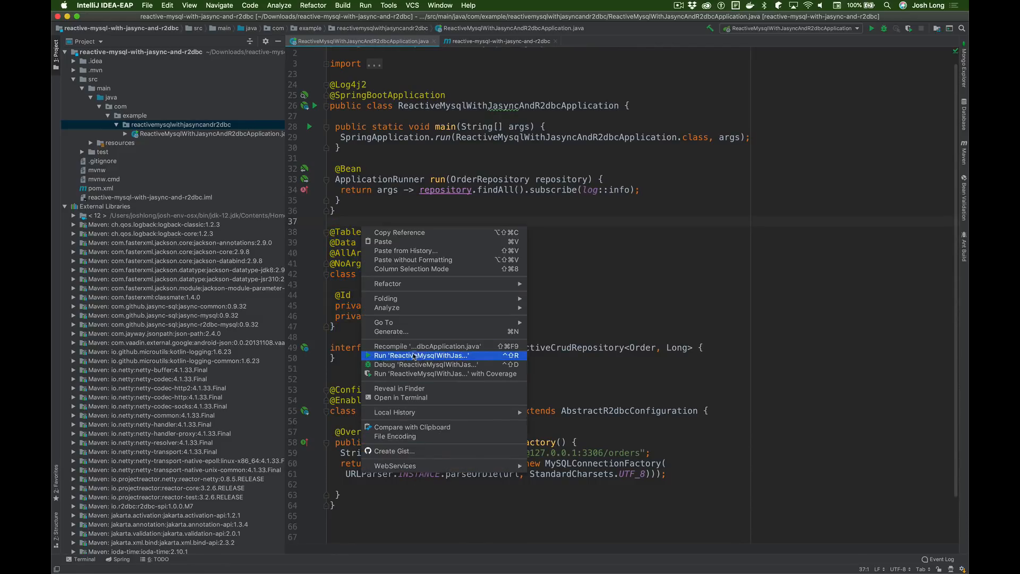
{"action": "left_click", "coordinate": [421, 355]}
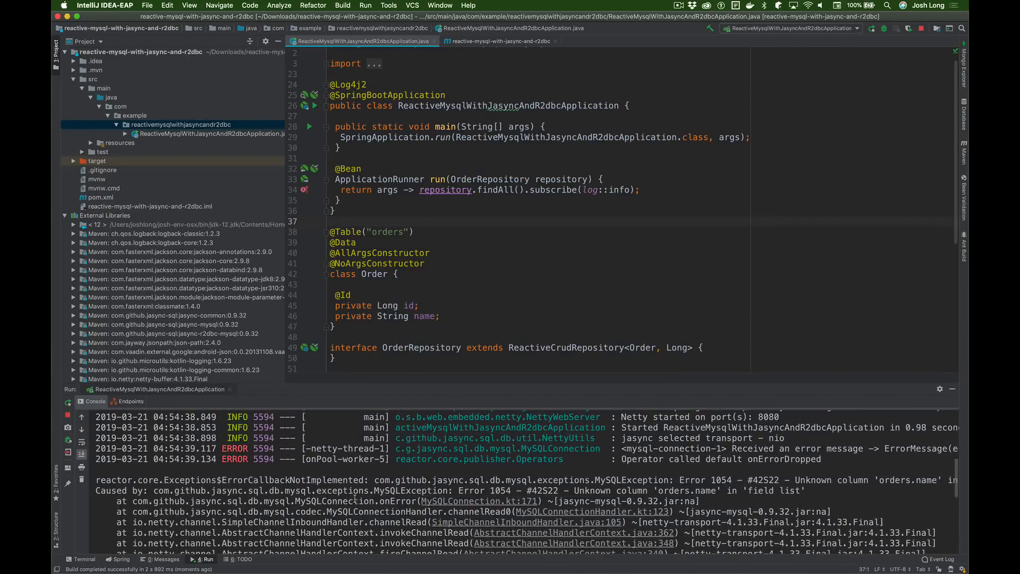
{"action": "scroll", "scroll_direction": "down", "scroll_amount": 3}
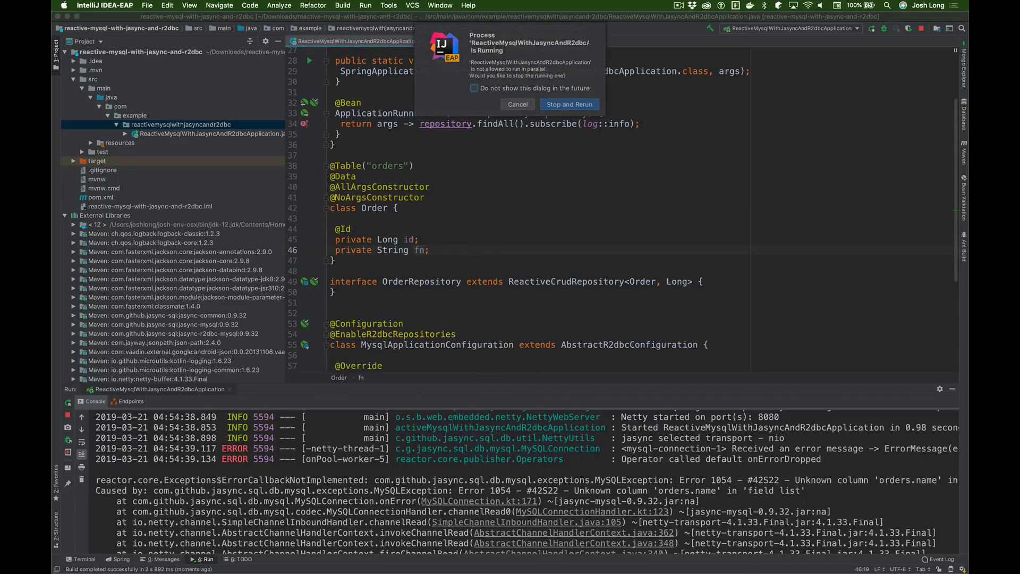
Stop and Rerun so the console logs Order(id=1, fn=John) and Order(id=2, fn=Jane)
{"action": "left_click", "coordinate": [568, 104]}
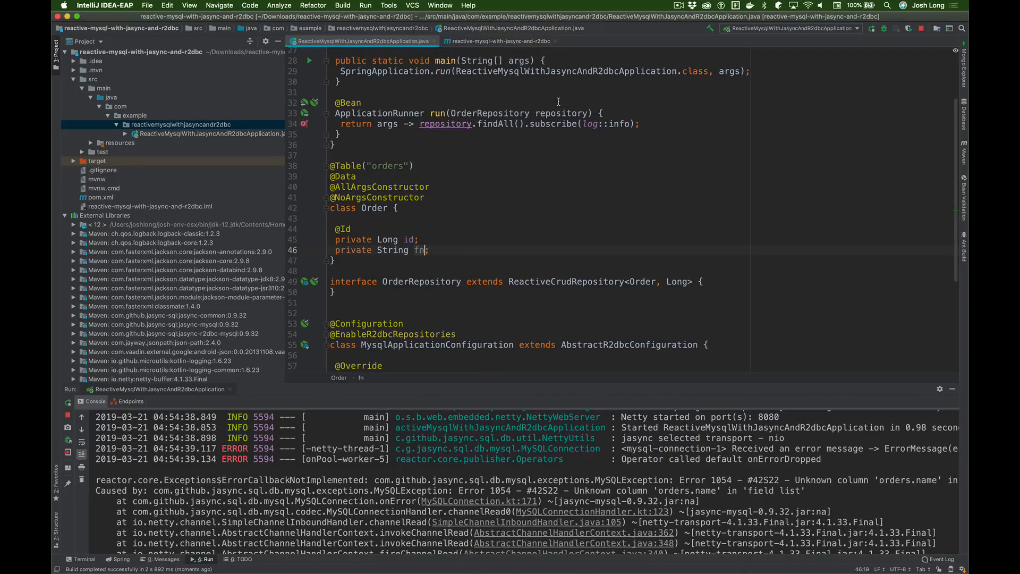
{"action": "double_click", "coordinate": [373, 208]}
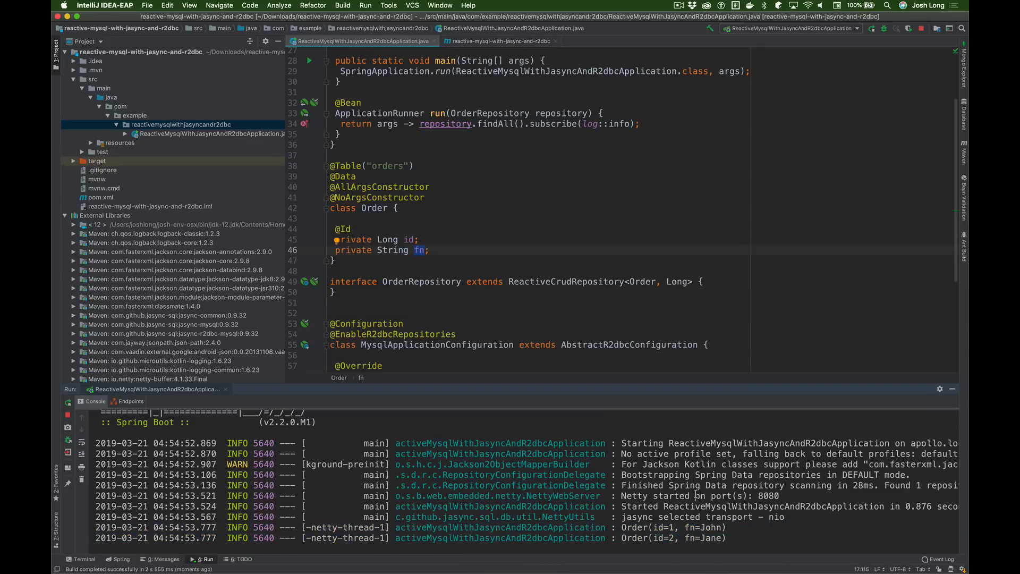
{"action": "scroll", "scroll_direction": "down", "scroll_amount": 3}
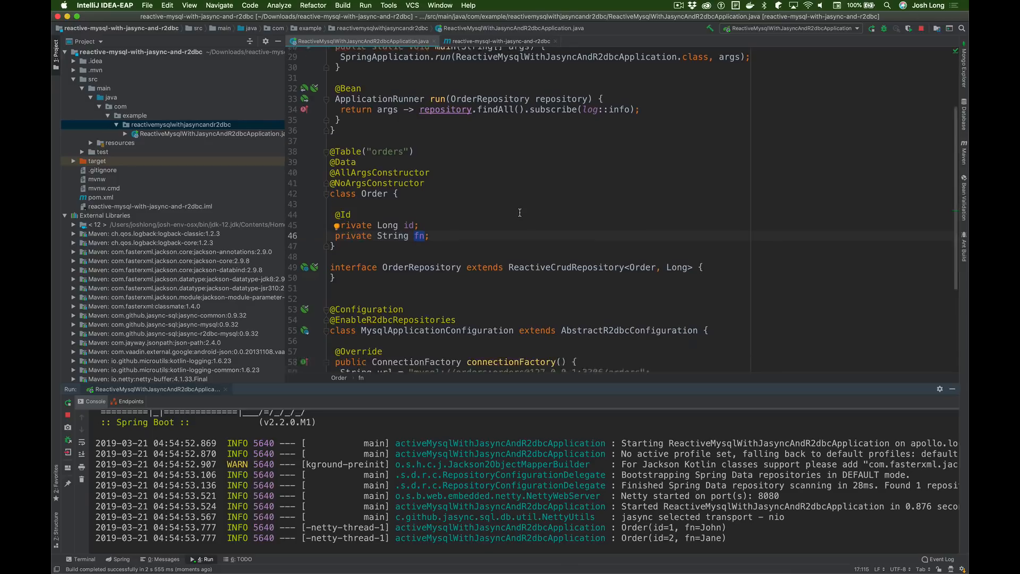
{"action": "scroll", "scroll_direction": "down", "scroll_amount": 3}
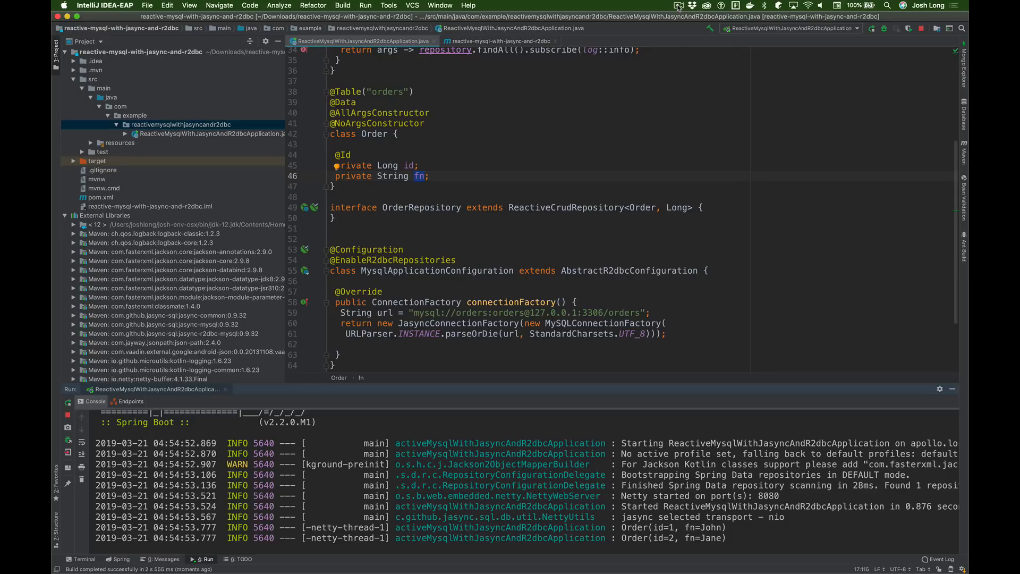
{"action": "left_click", "coordinate": [679, 5]}
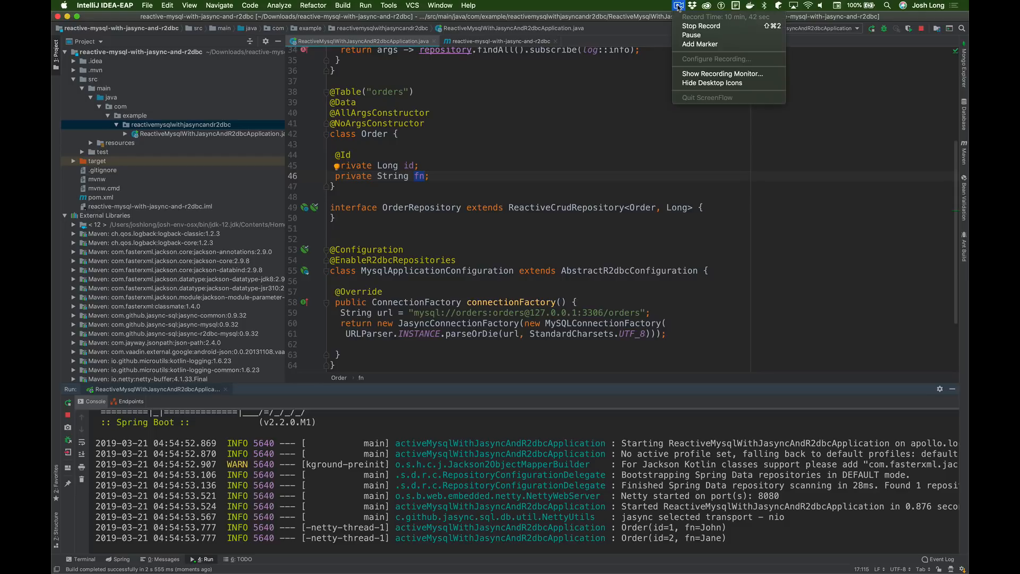